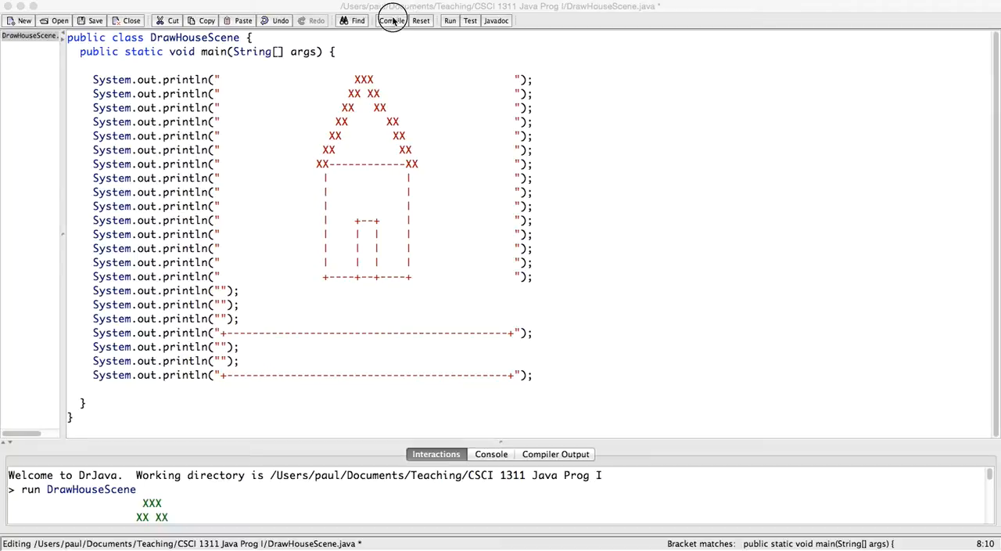
Compile and run DrawHouseScene, enlarging the Interactions pane to see the printed house scene
left_click(392, 20)
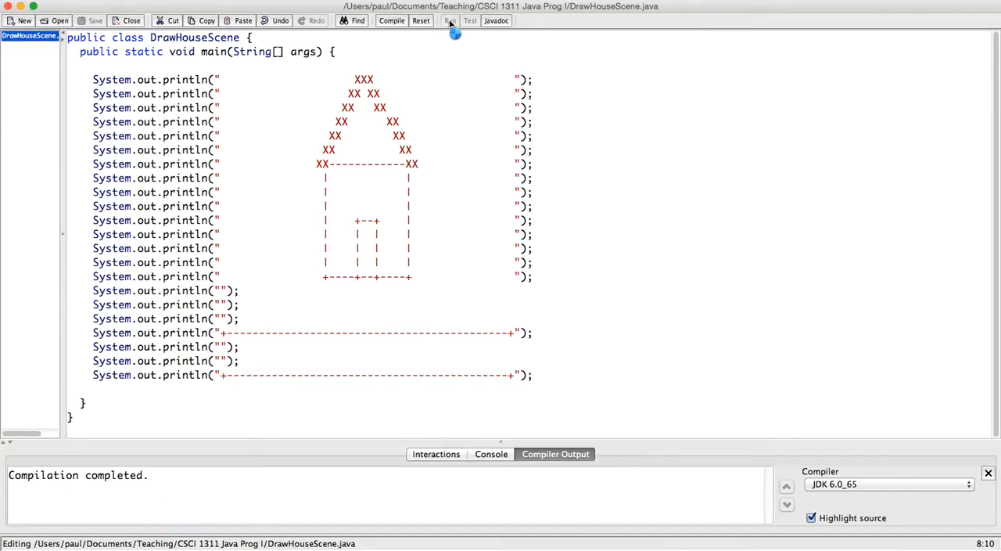
left_click(450, 20)
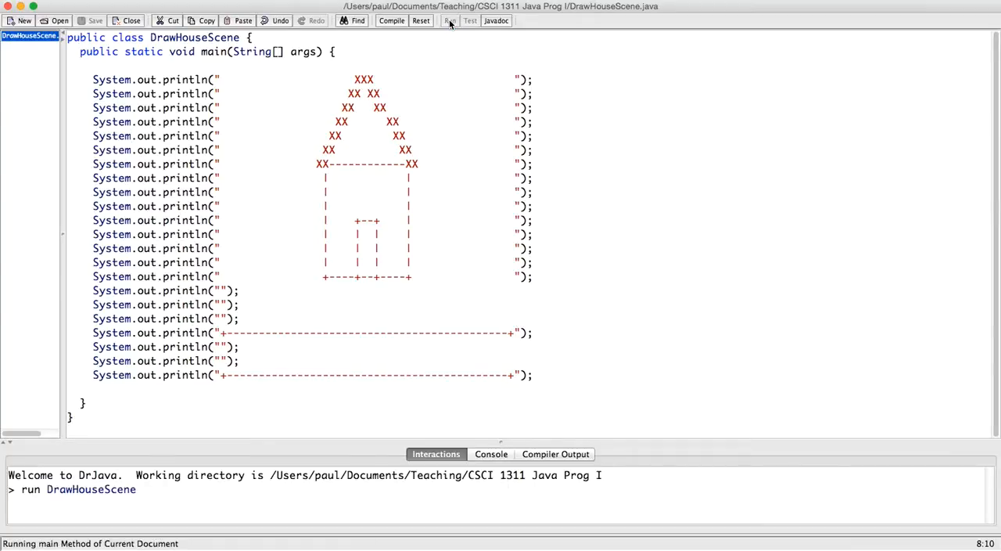
left_click(450, 20)
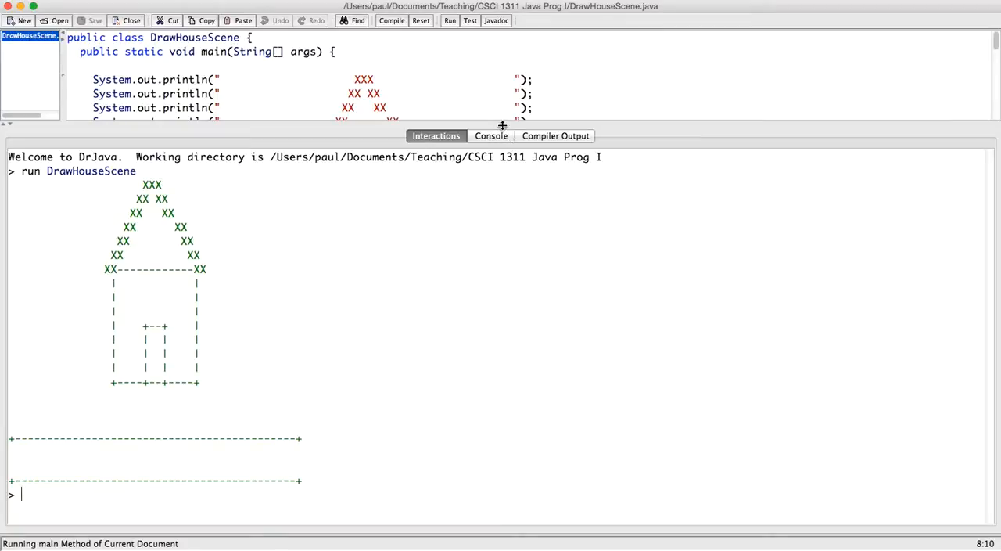
left_click_drag(501, 128, 501, 446)
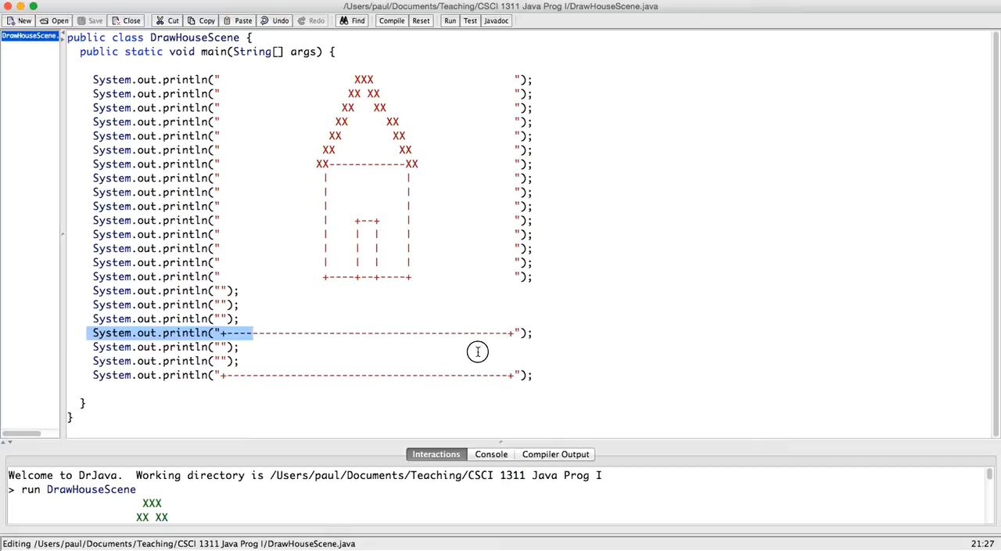
left_click_drag(478, 351, 557, 375)
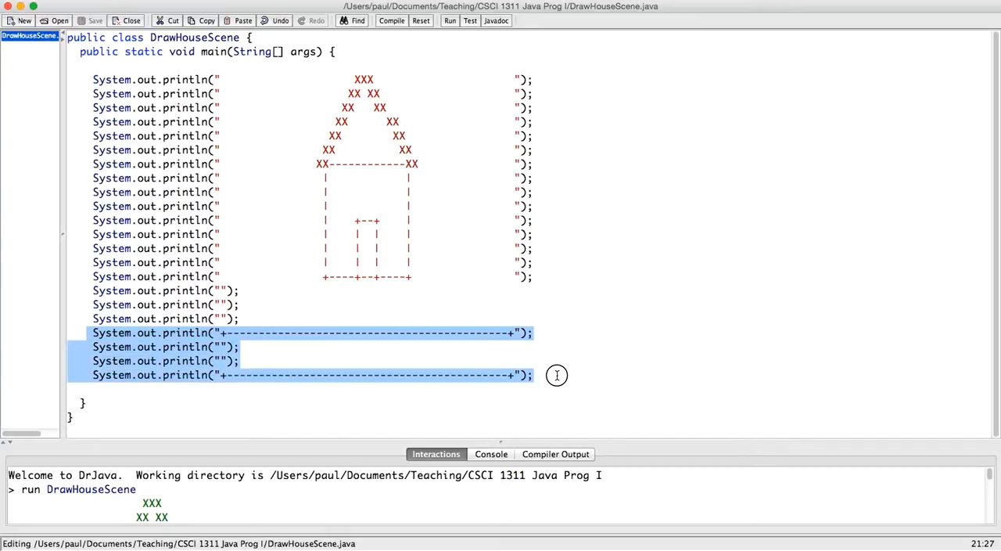
left_click(336, 212)
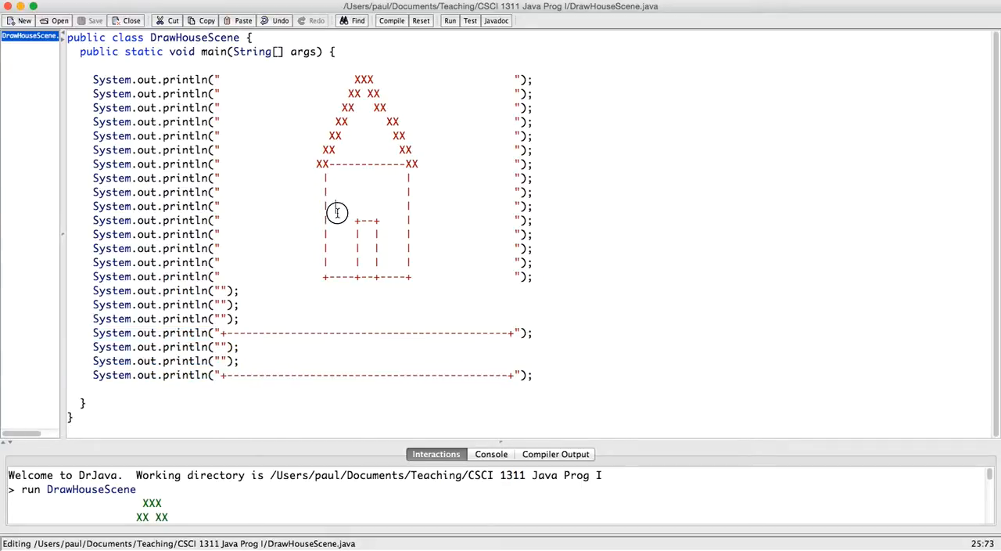
left_click(334, 206)
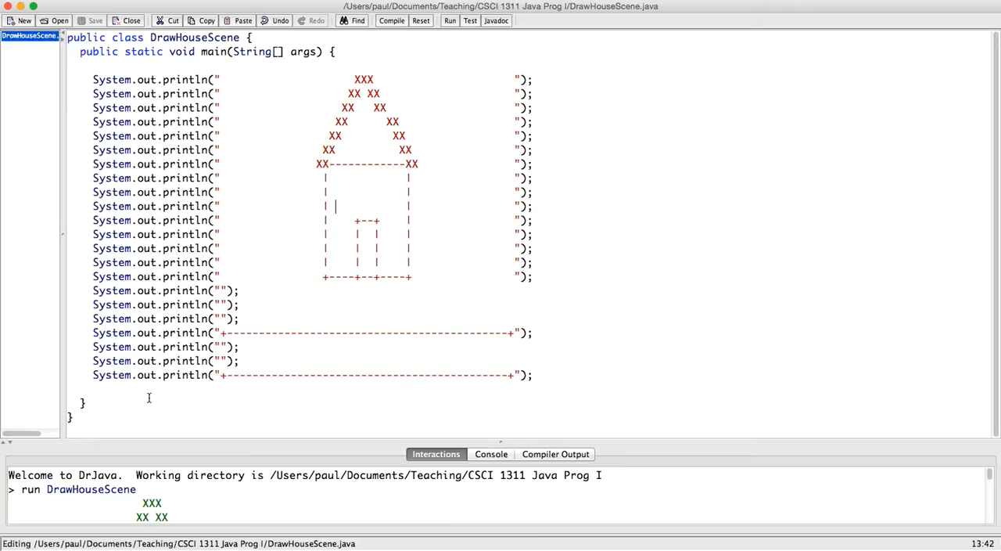
left_click(87, 403)
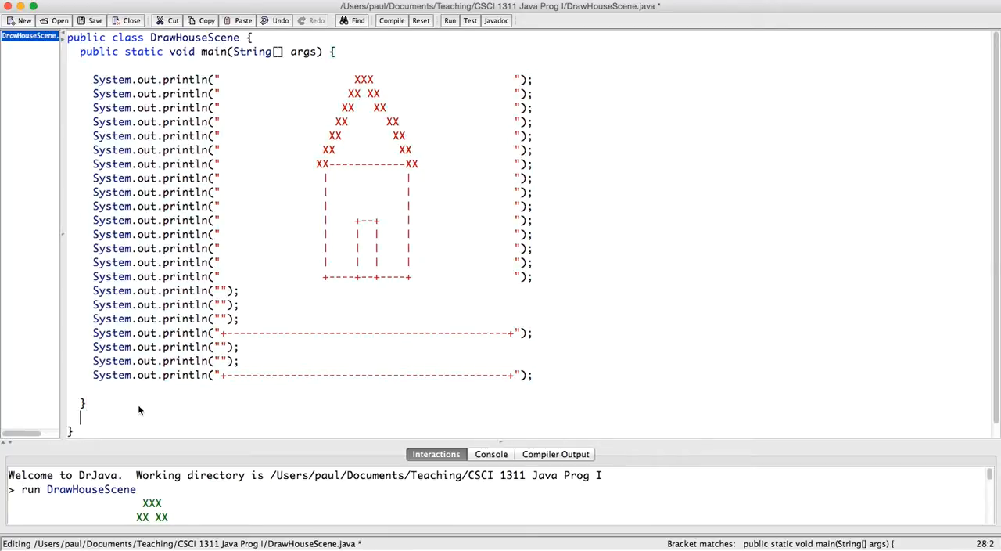
Type an empty public static void drawRoof() method below main
type("pub")
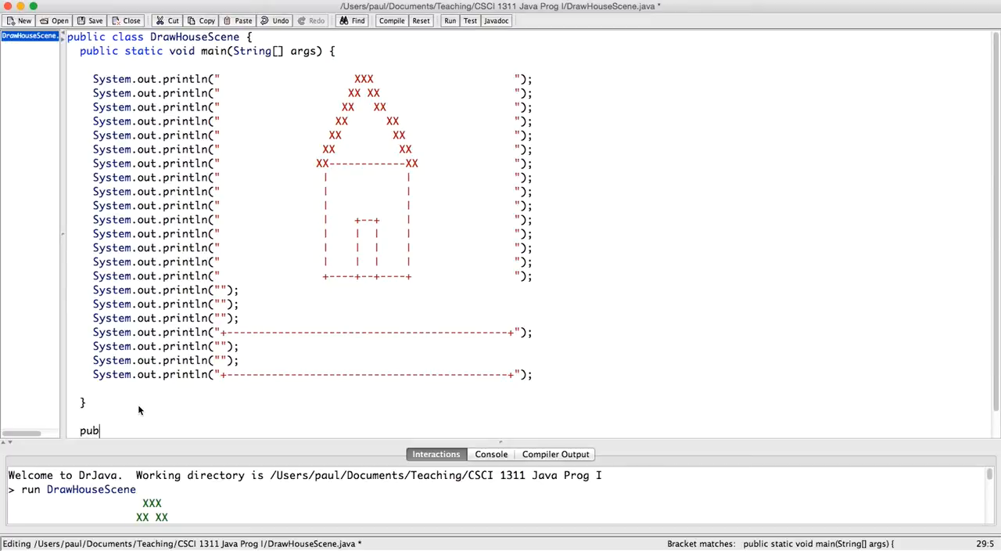
type("lic stati")
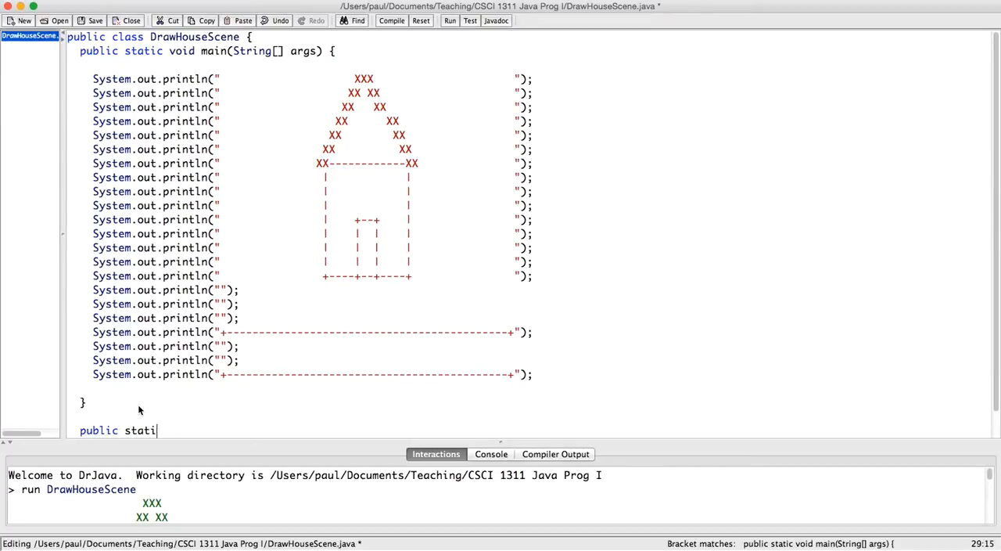
type("c void")
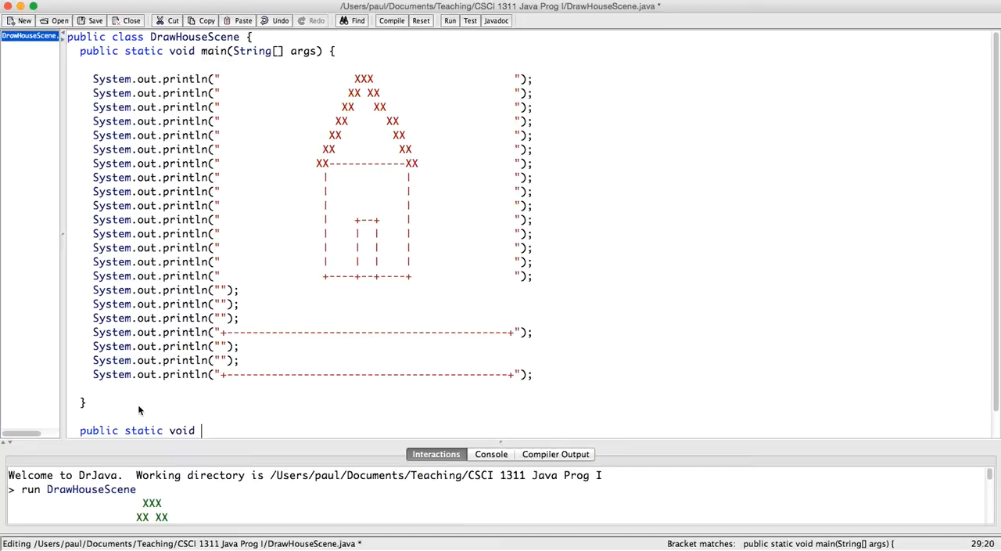
type("drawRoof() {")
type("}")
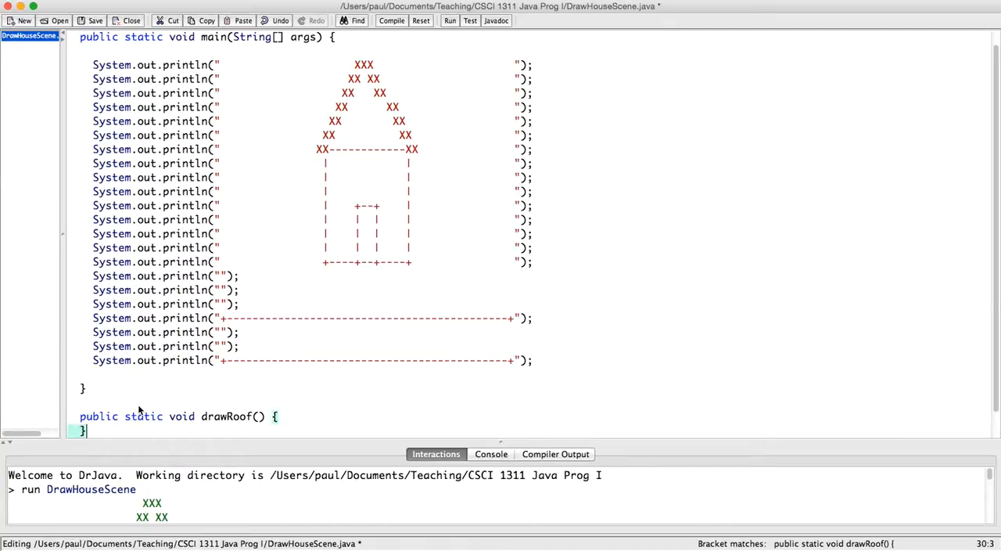
left_click(86, 93)
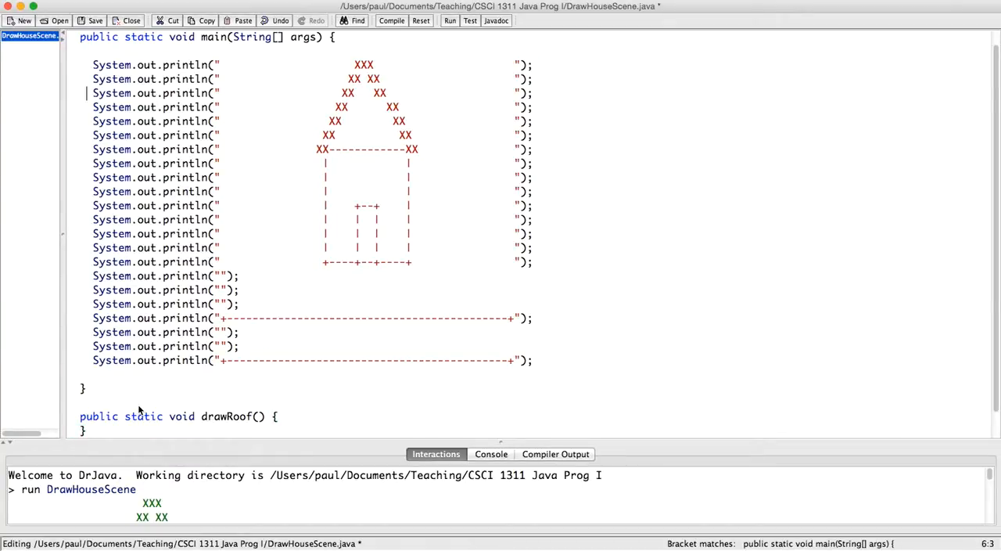
Cut the seven roof println lines from main and paste them into drawRoof
left_click_drag(93, 65, 532, 121)
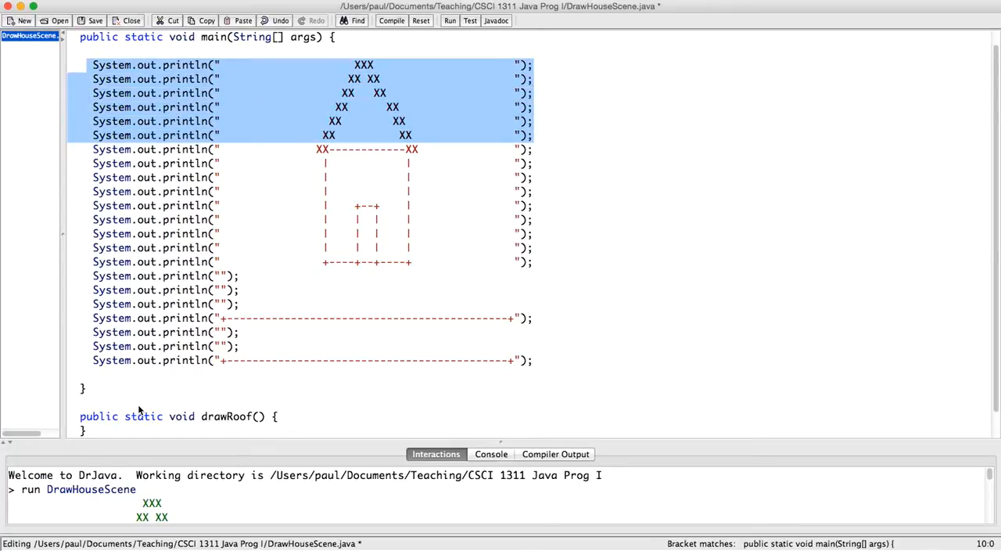
mouse_move(225, 258)
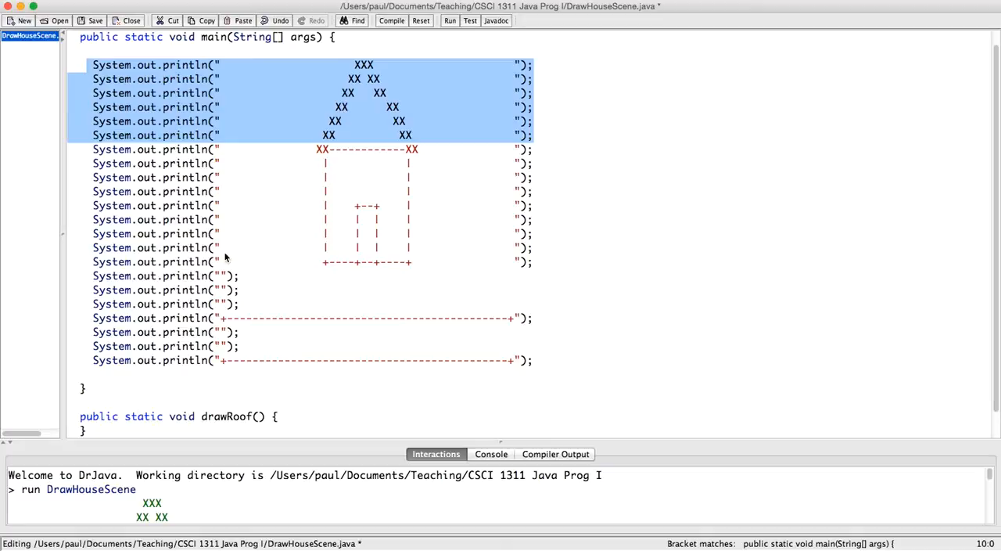
left_click(246, 111)
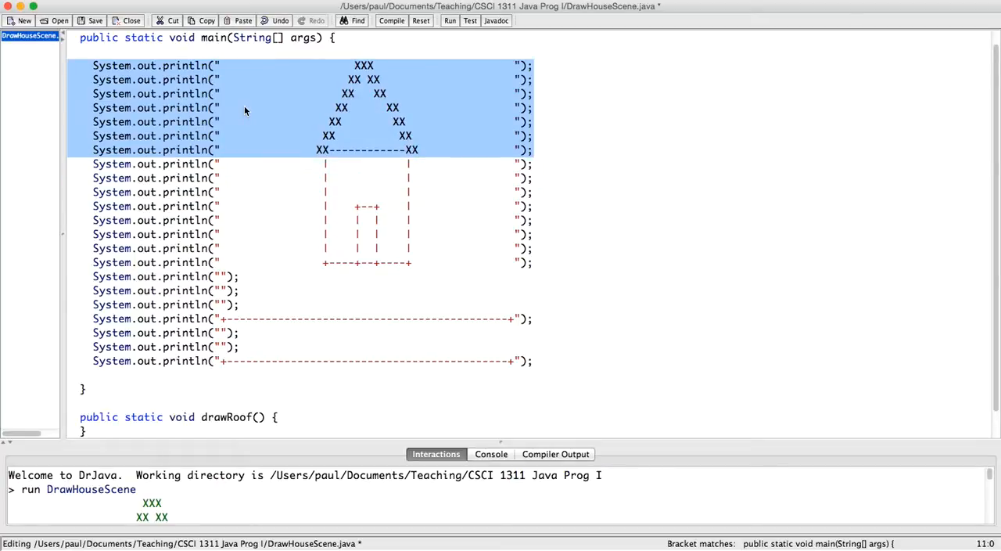
right_click(245, 111)
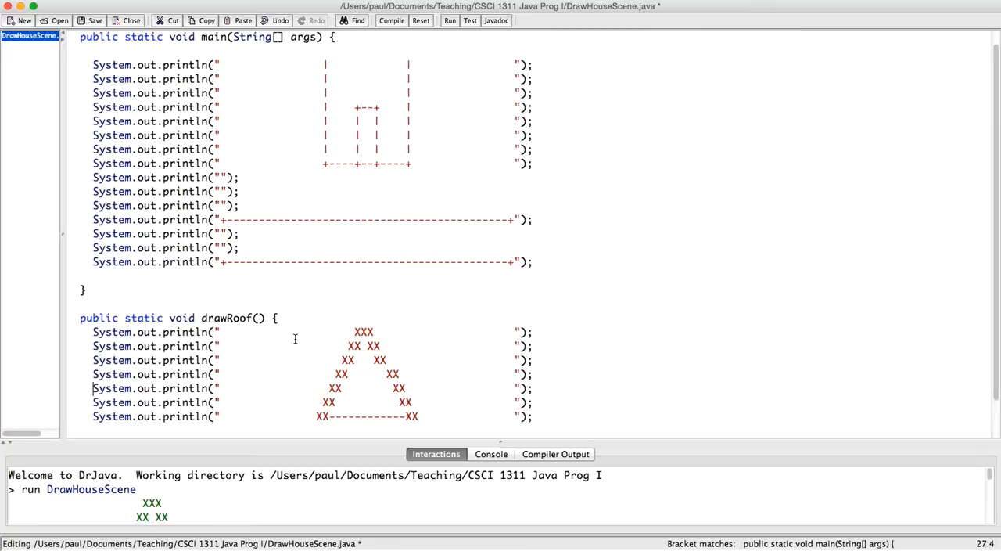
scroll("down", 3)
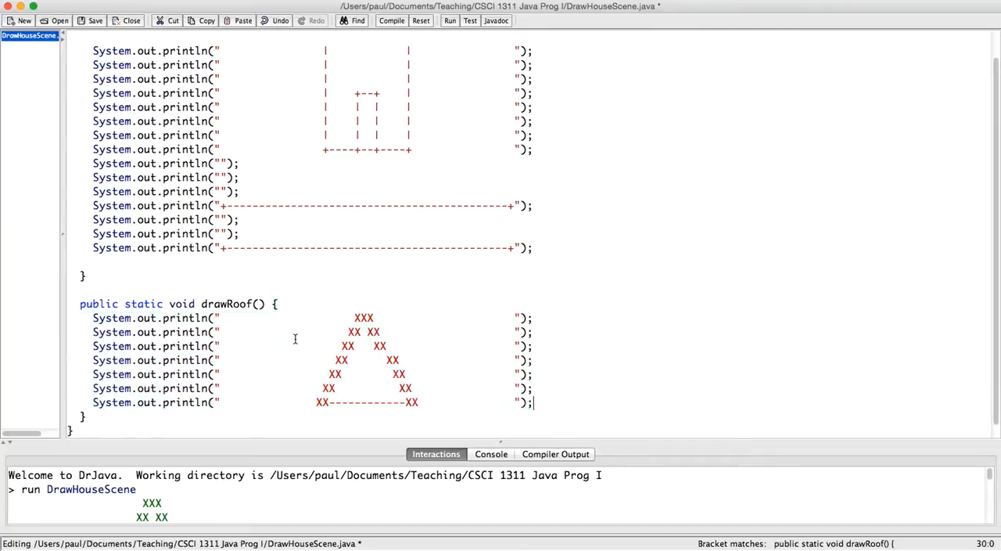
scroll("up", 3)
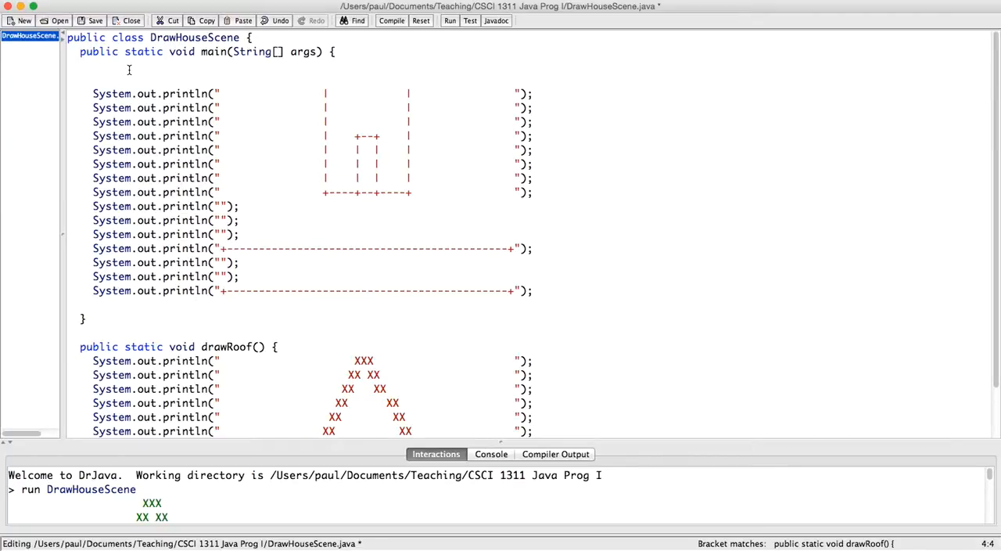
Type drawRoof(); on main's empty first line
type("draw")
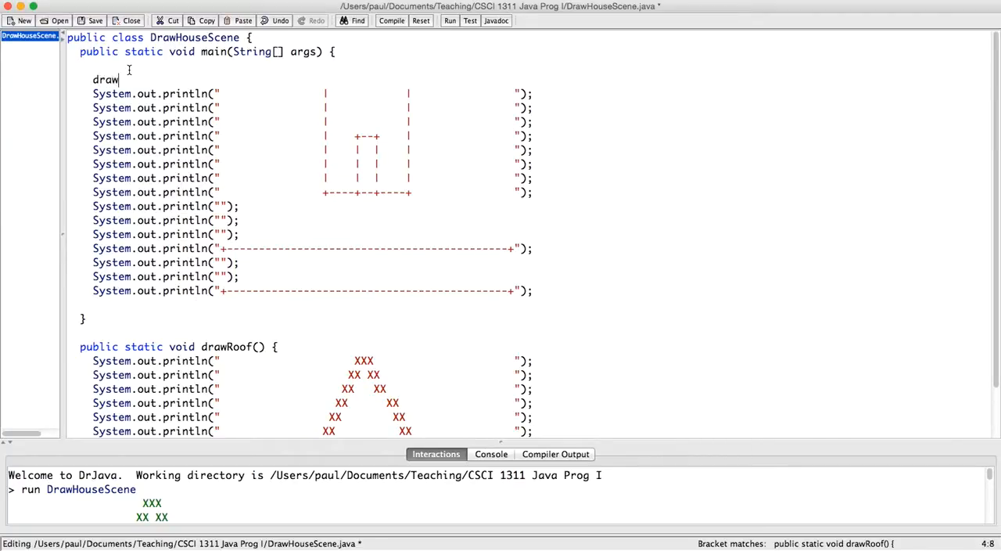
type("Roof")
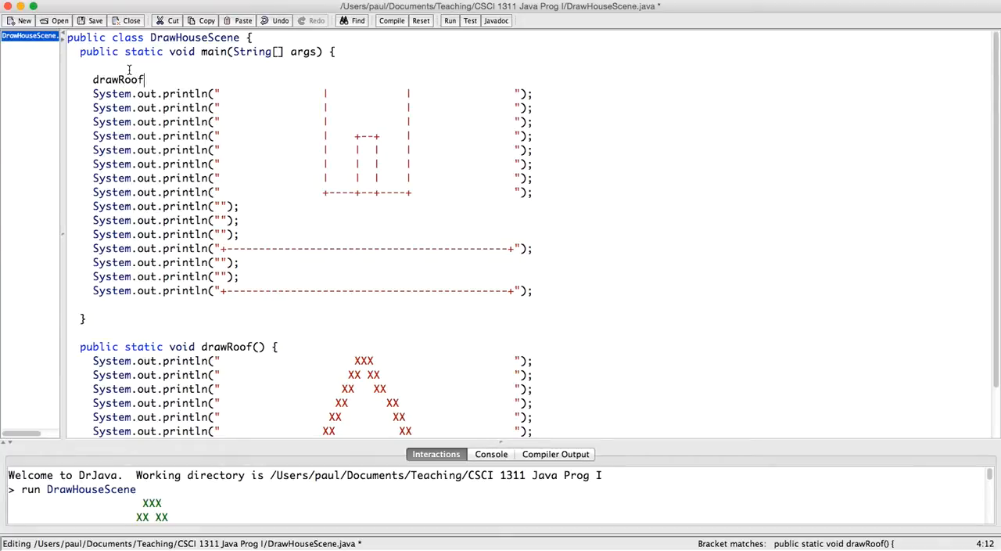
type("();")
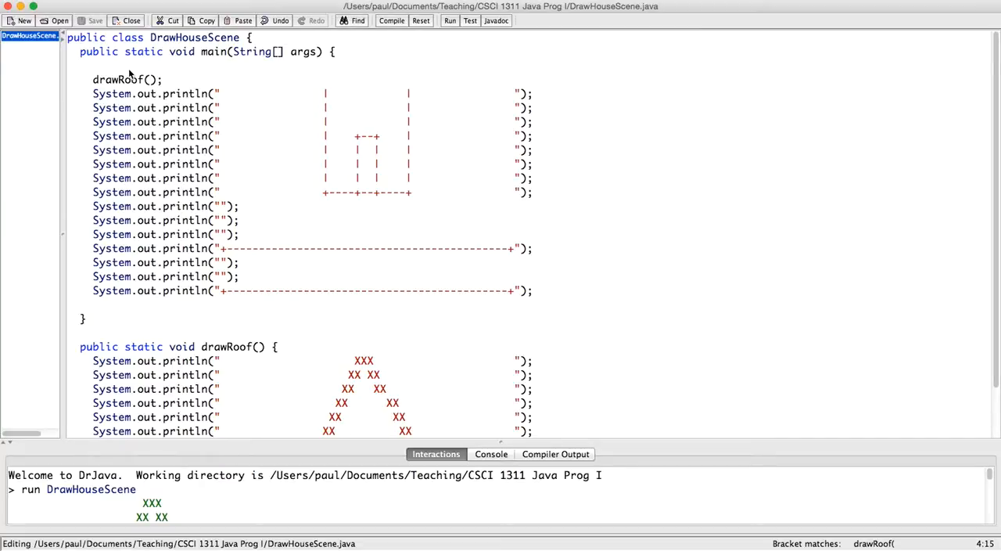
mouse_move(372, 8)
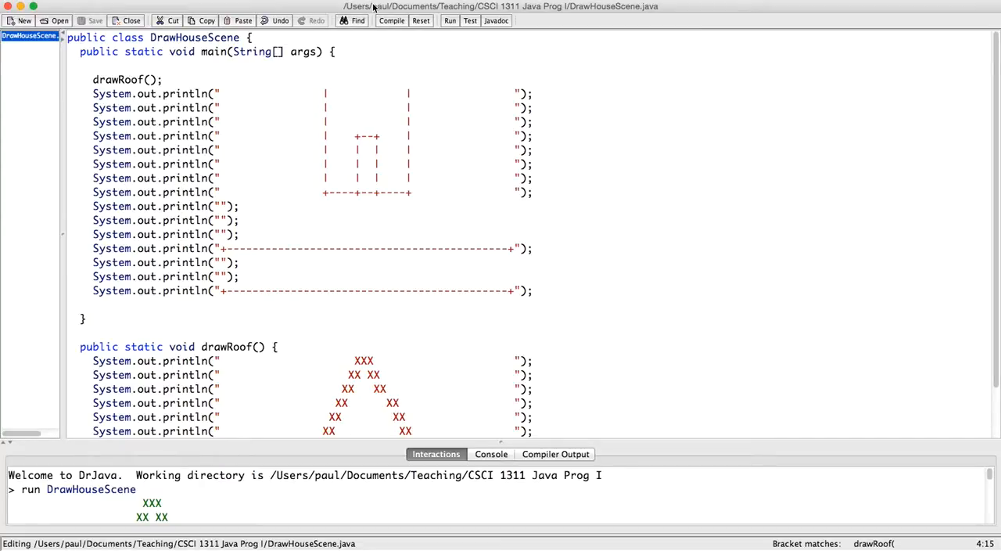
Compile DrawHouseScene with the new drawRoof call and run it
left_click(391, 21)
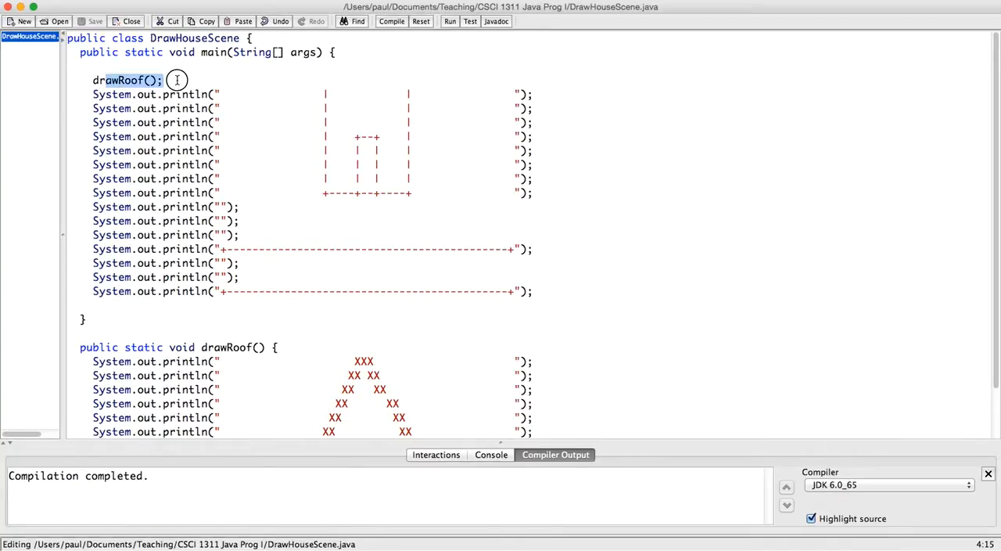
scroll("down", 3)
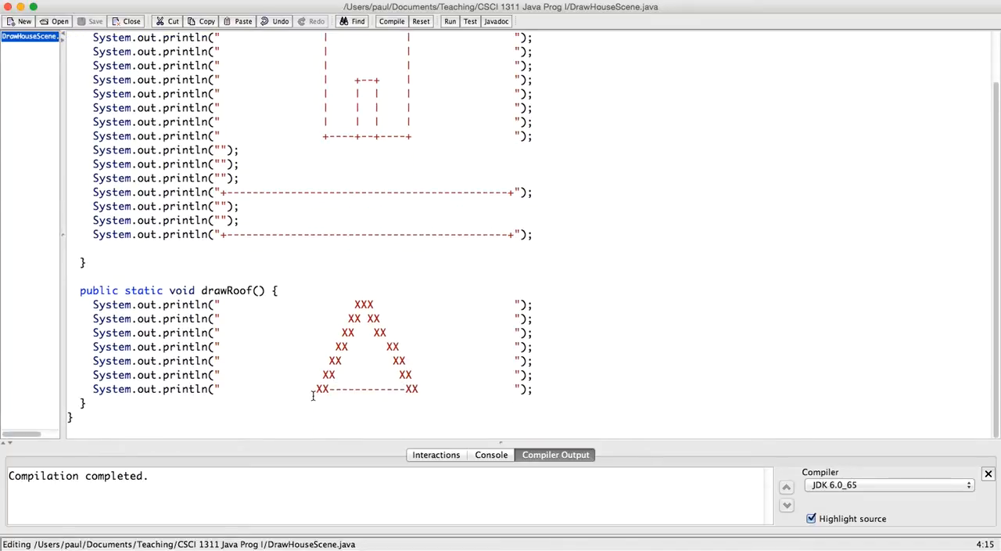
scroll("up", 3)
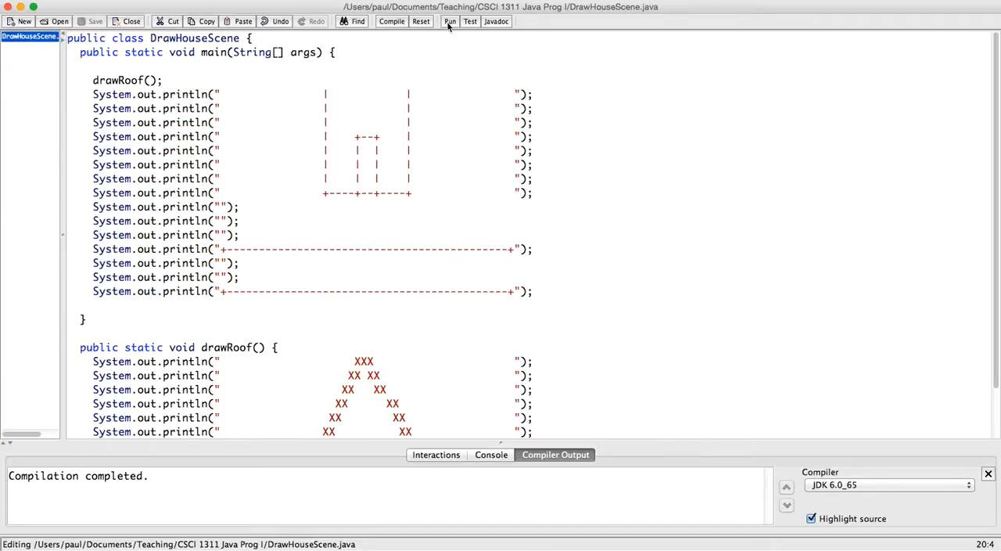
left_click(450, 22)
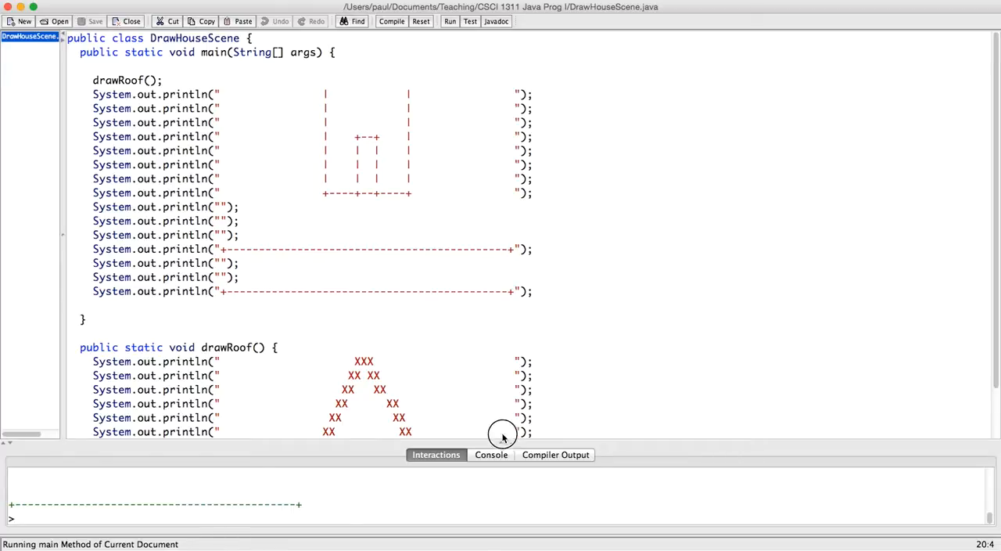
mouse_move(501, 442)
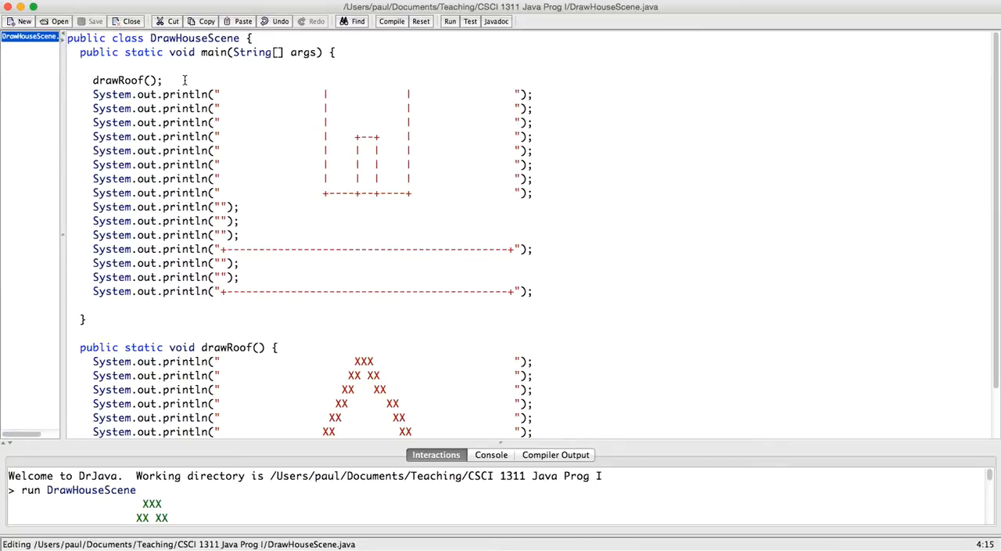
Delete the building print lines from main and type drawBuilding(); in their place
double_click(523, 192)
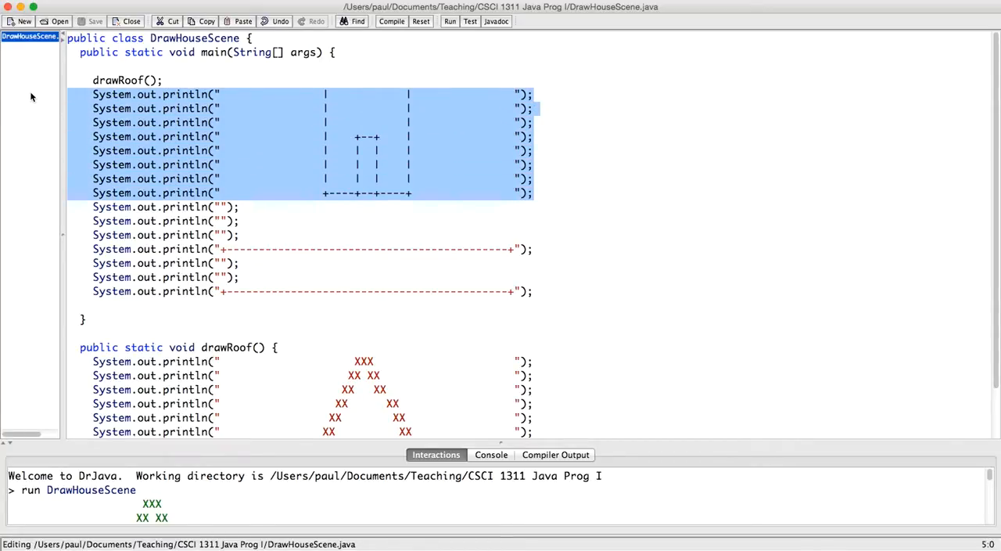
key("Delete")
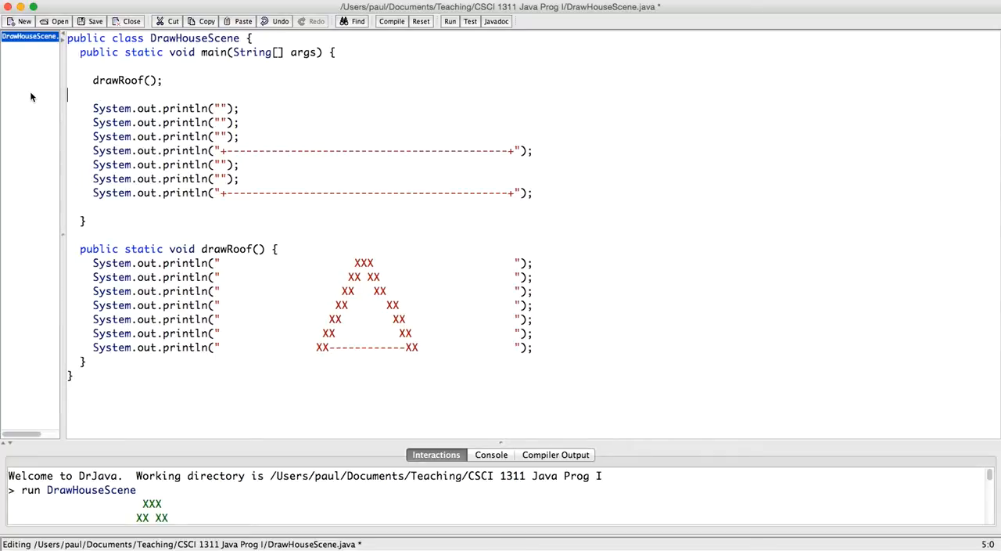
type("dra")
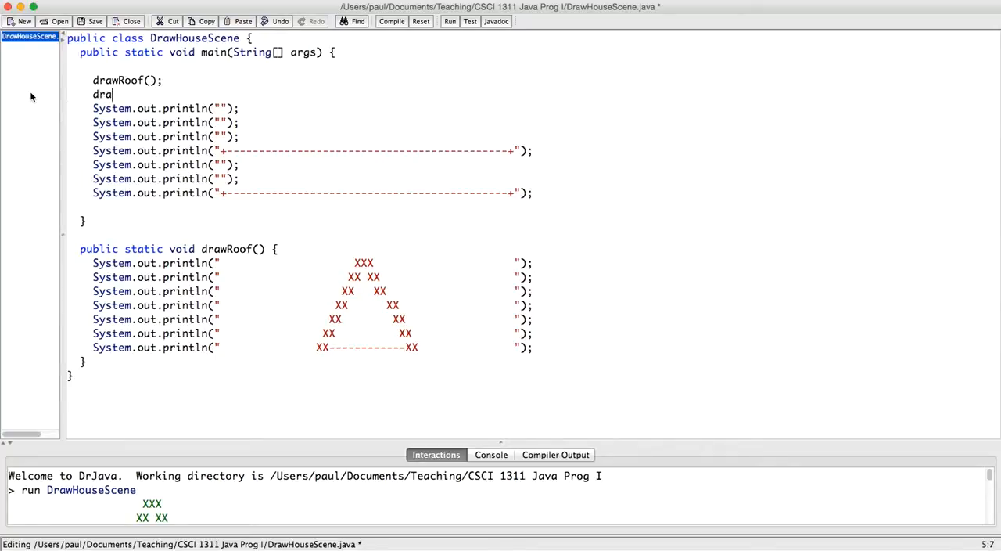
type("wBuildi")
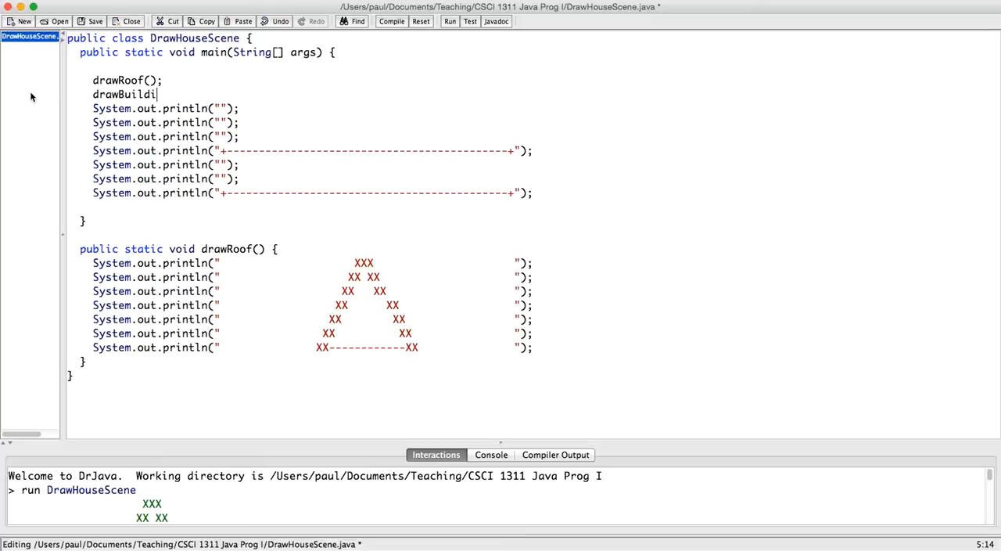
type("ng")
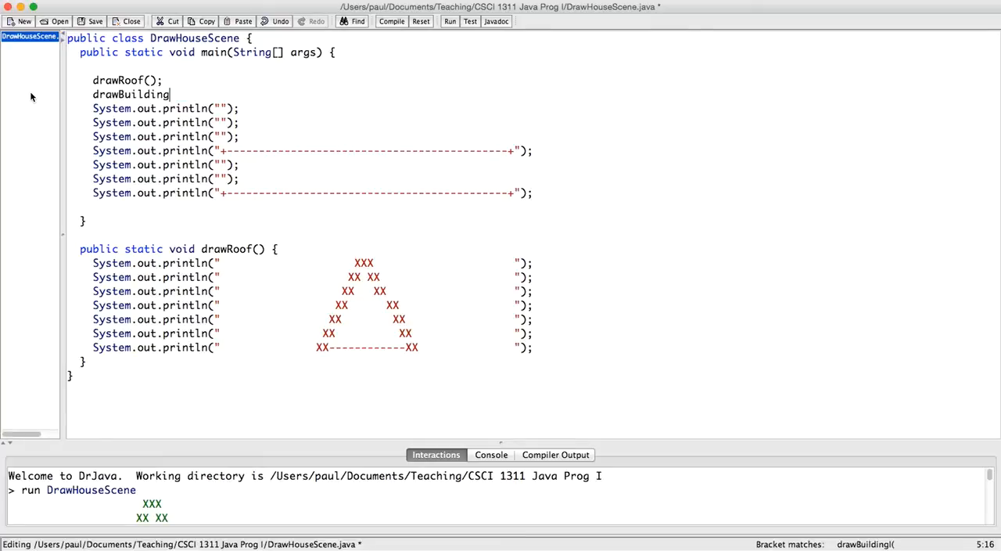
type("();")
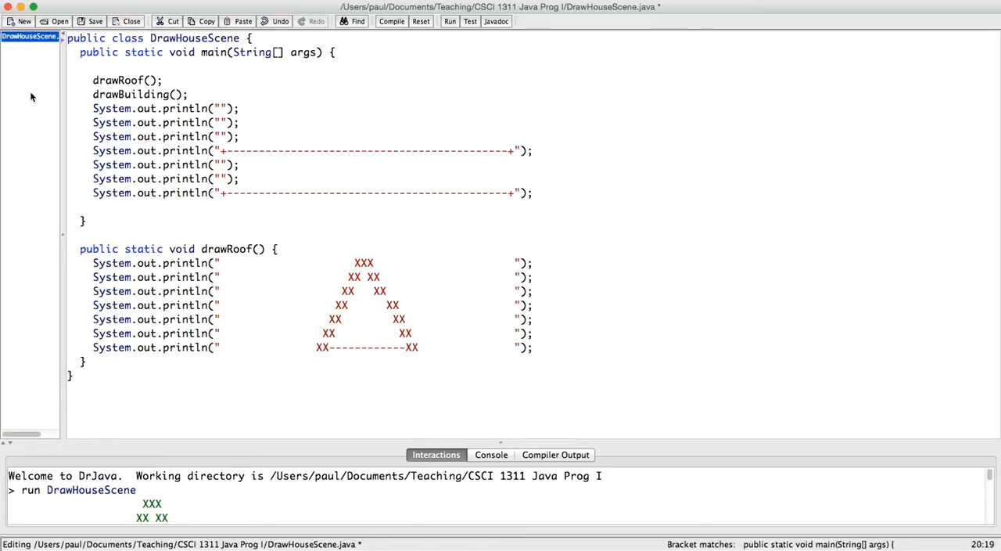
Declare a public static void drawBuilding() method to hold the building lines
type("pi")
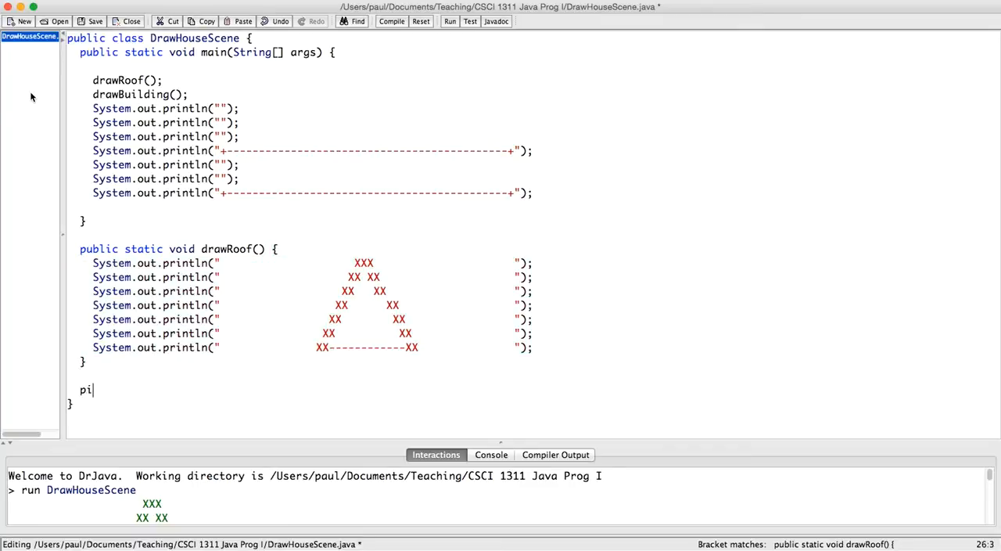
type("public")
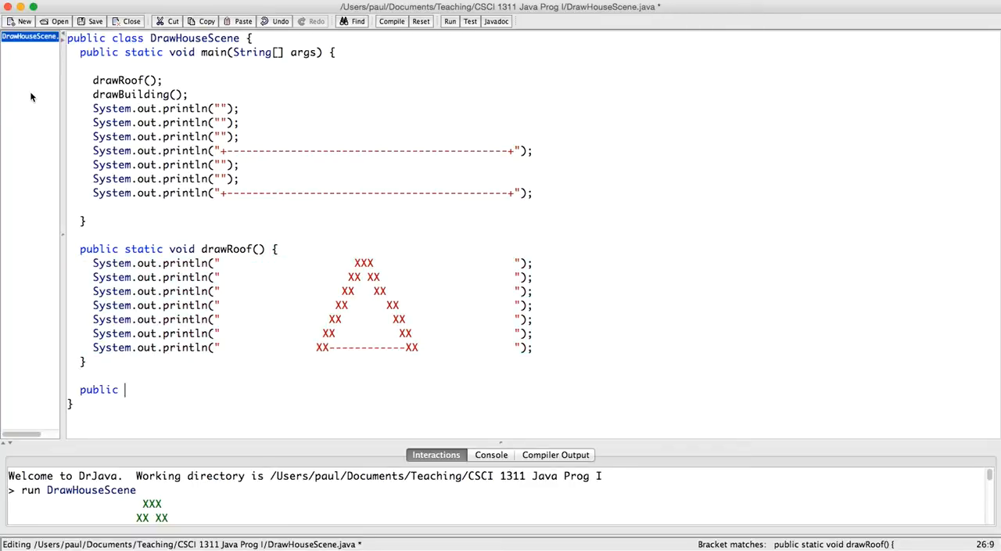
type("static")
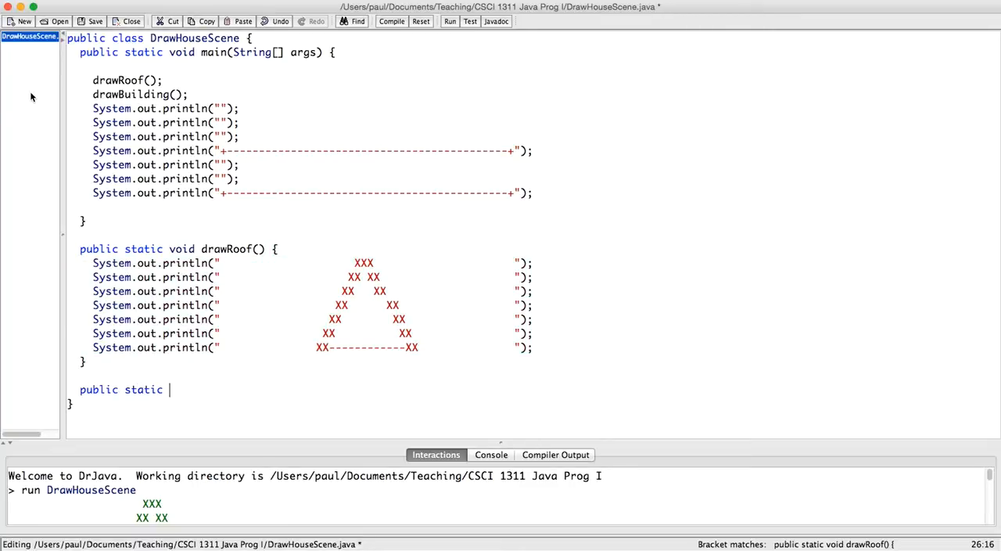
type("void drawBuilding")
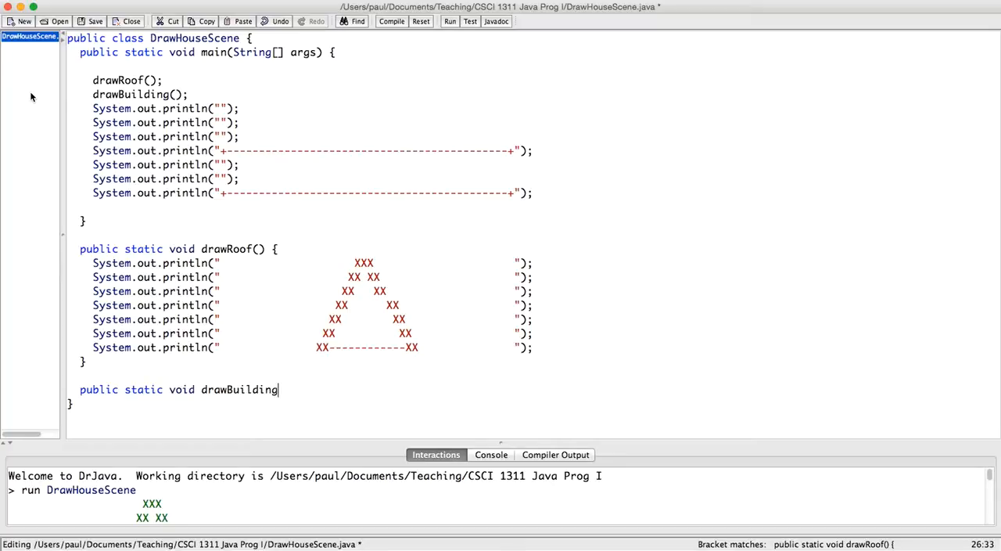
type("() {")
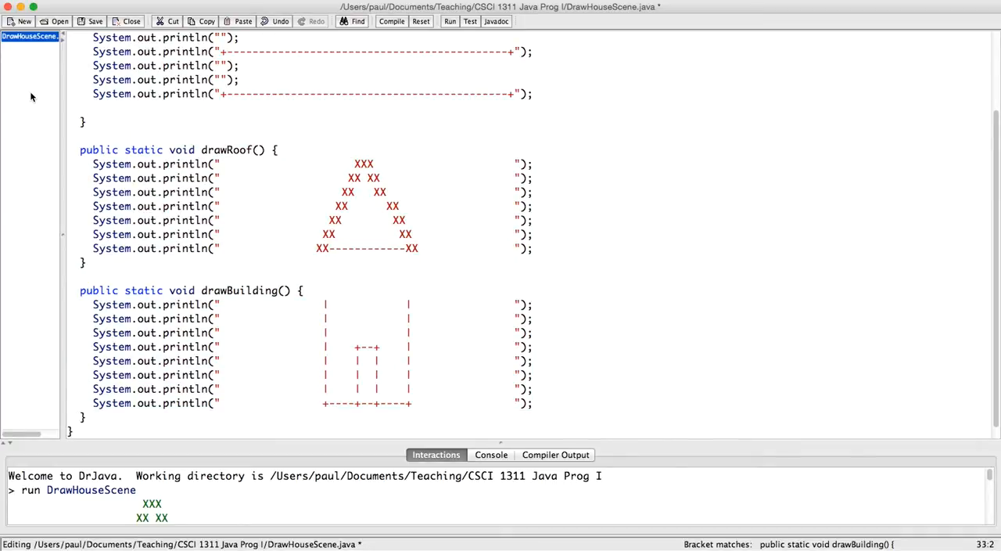
Select the three blank println lines in main
scroll("up", 3)
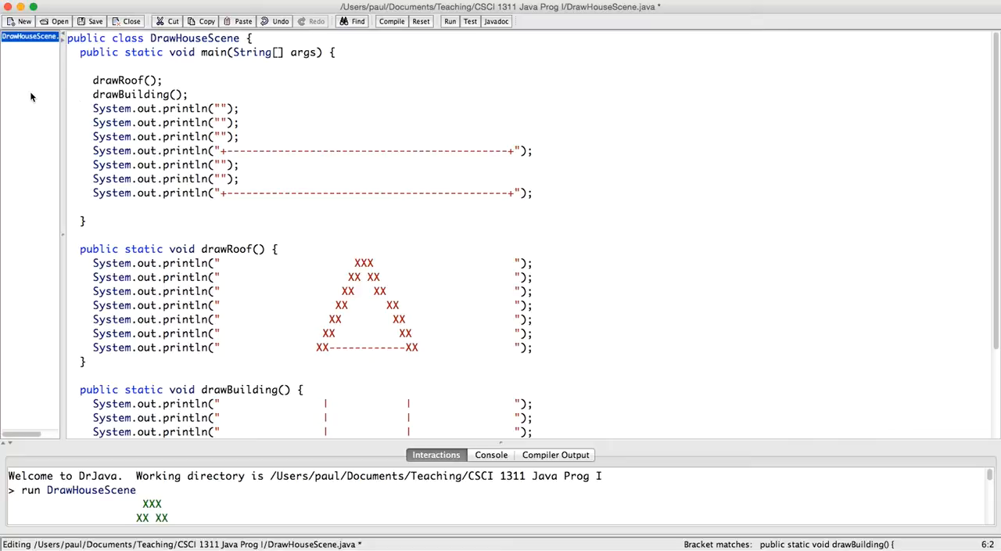
left_click(81, 108)
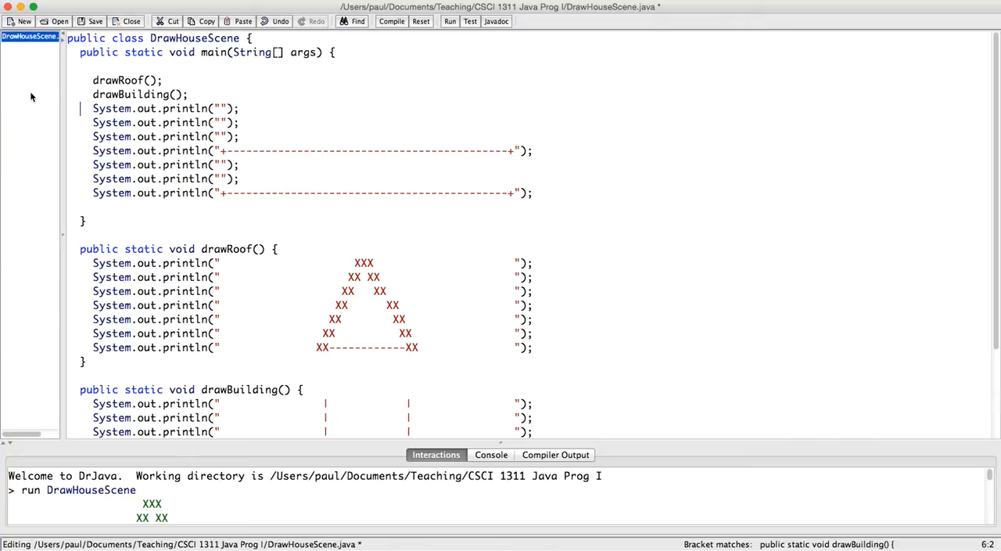
left_click_drag(92, 108, 238, 136)
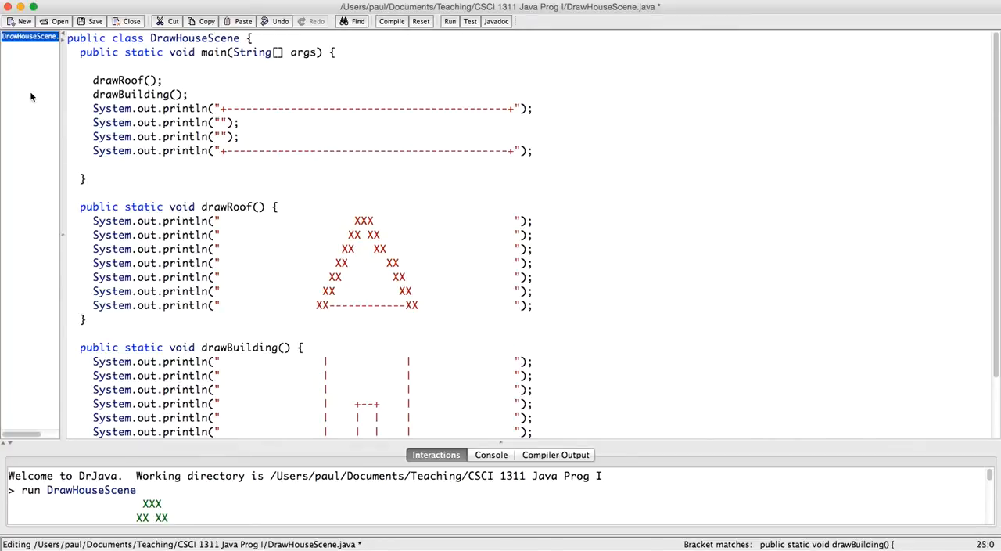
Begin a public static void drawLawn() method declaration below drawBuilding
scroll("down", 3)
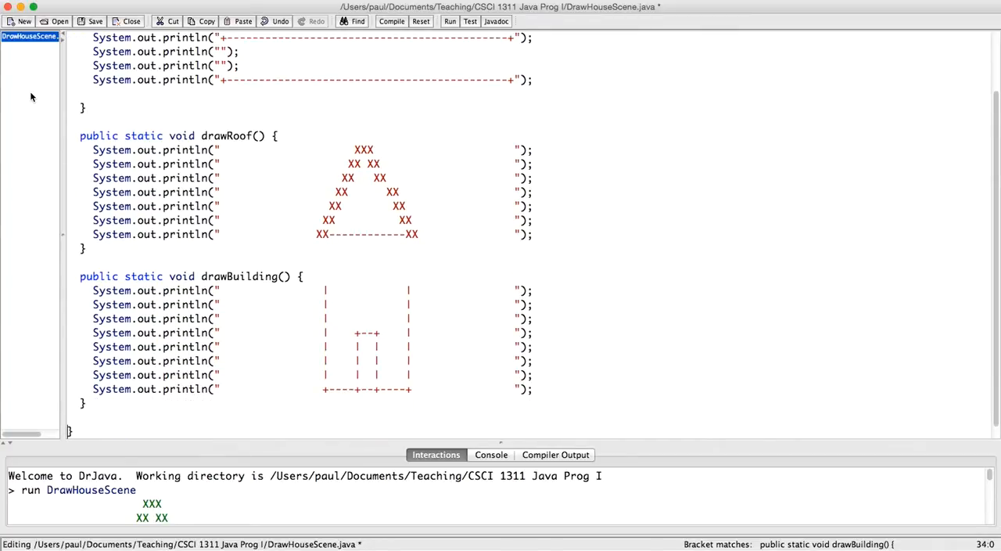
type("public")
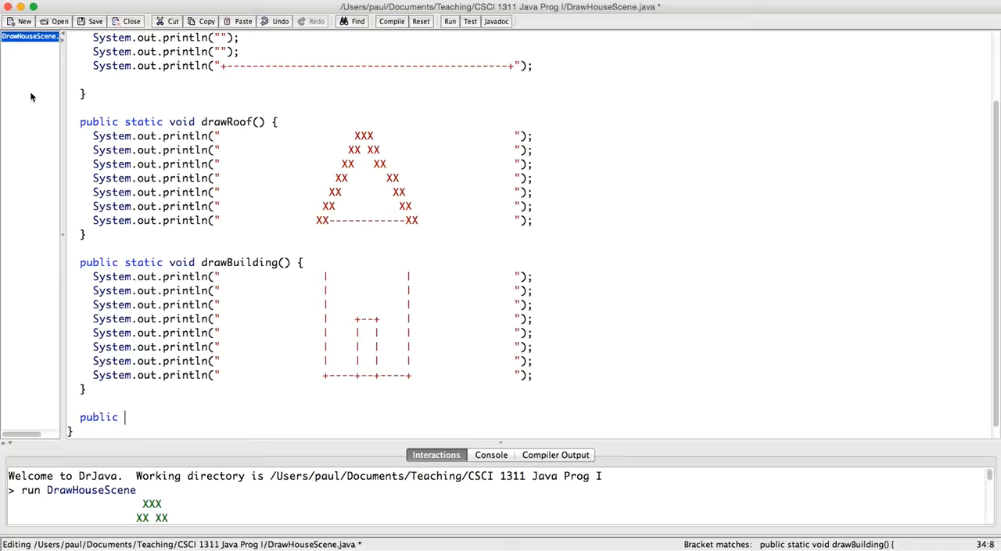
type("static void draw")
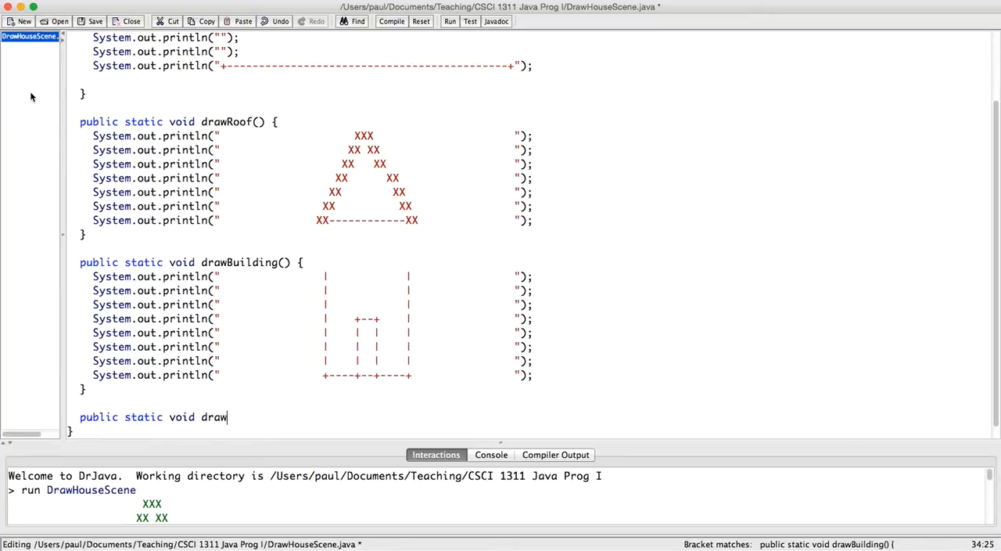
type("Lawn*")
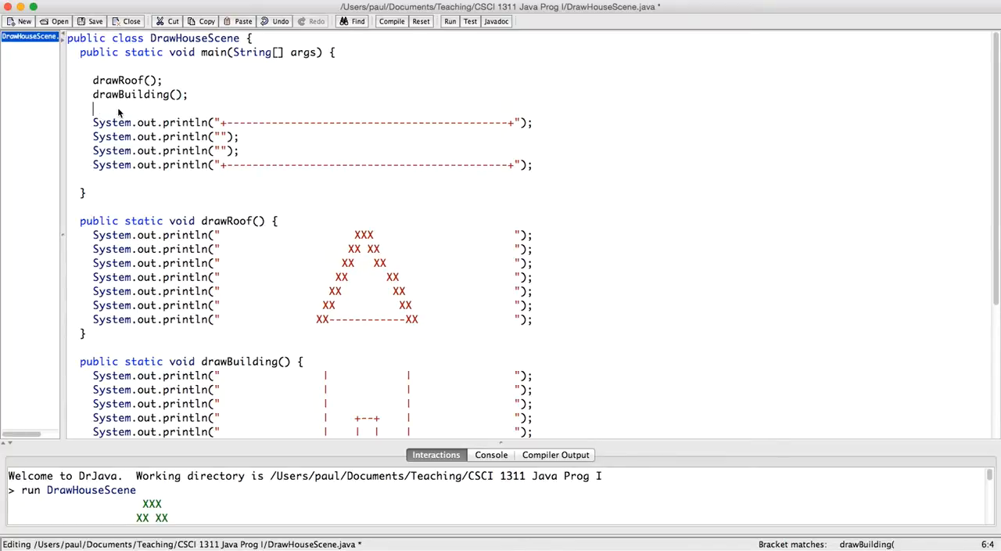
Add drawLawn(); followed by drawRoad(); at the end of main
type("drawLawn")
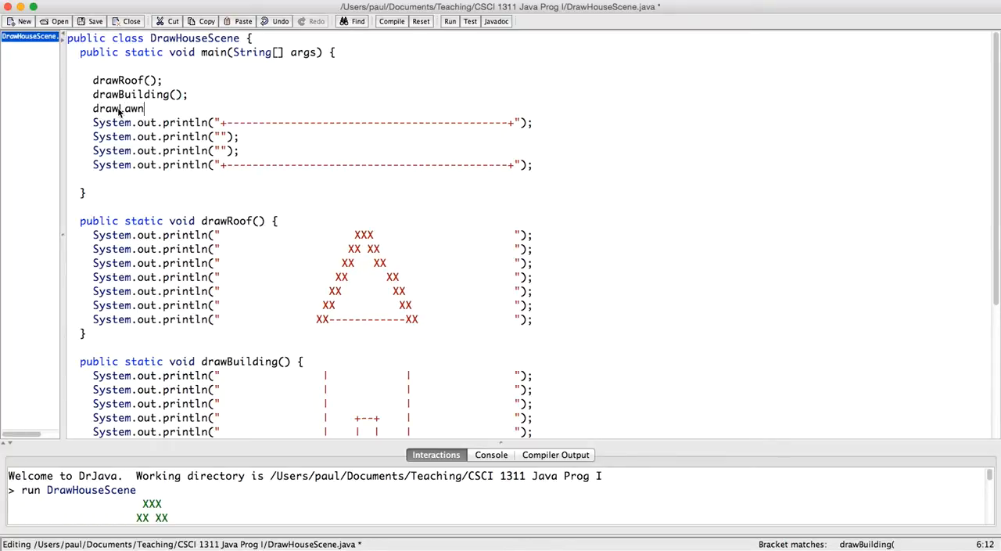
type("()")
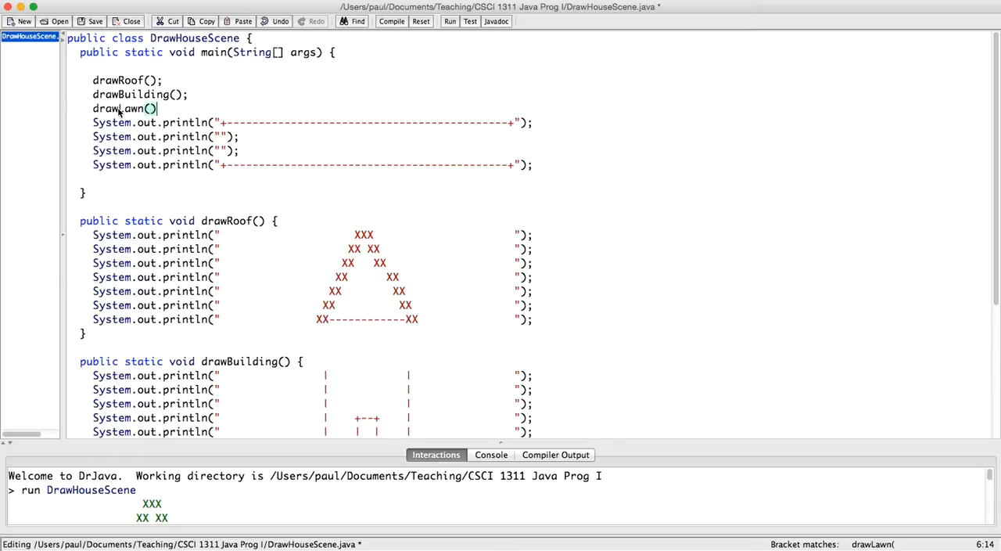
type(";")
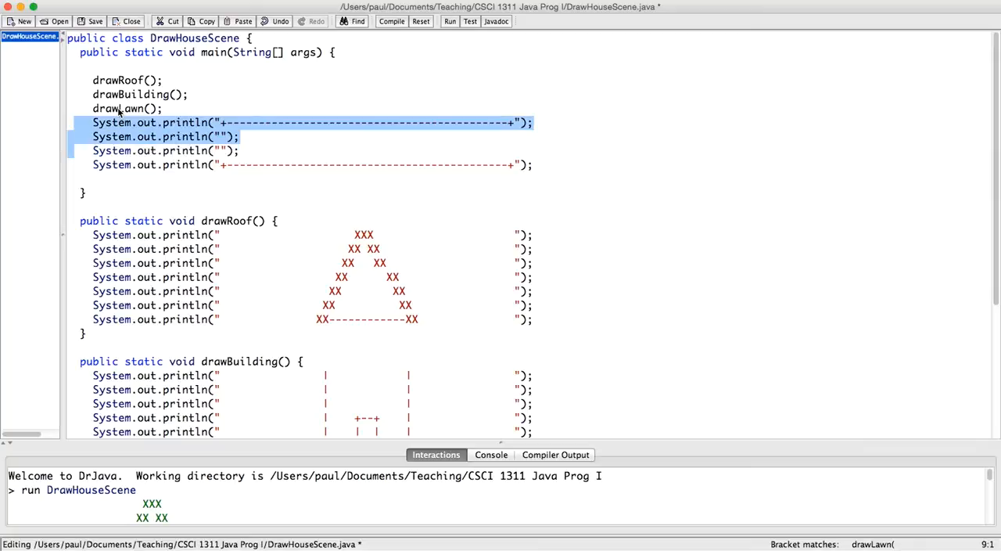
key("Delete")
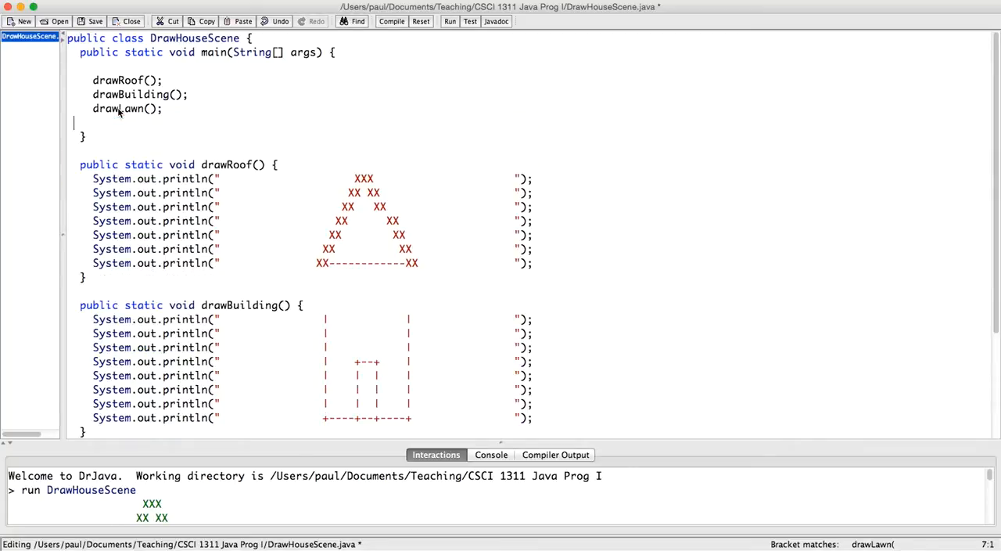
type("draw")
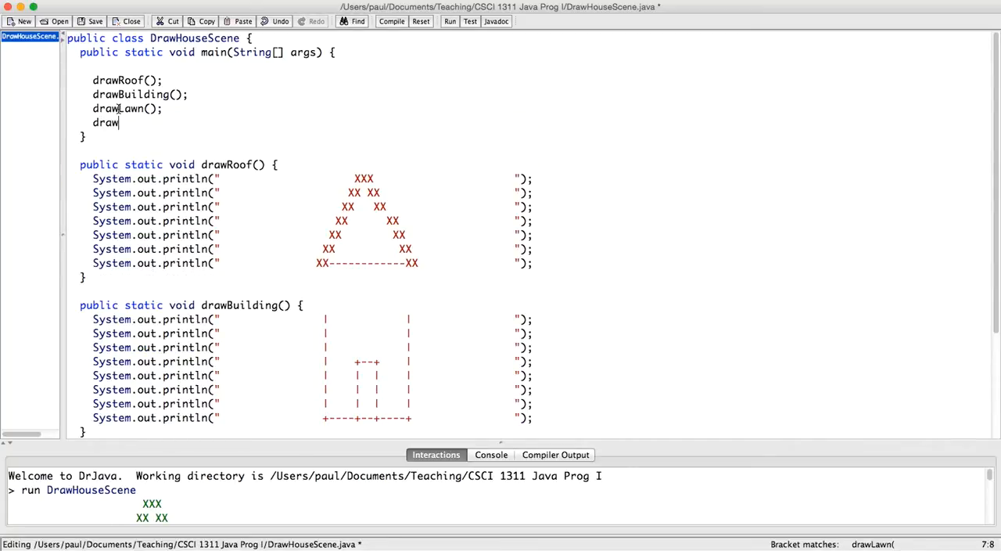
type("Road();")
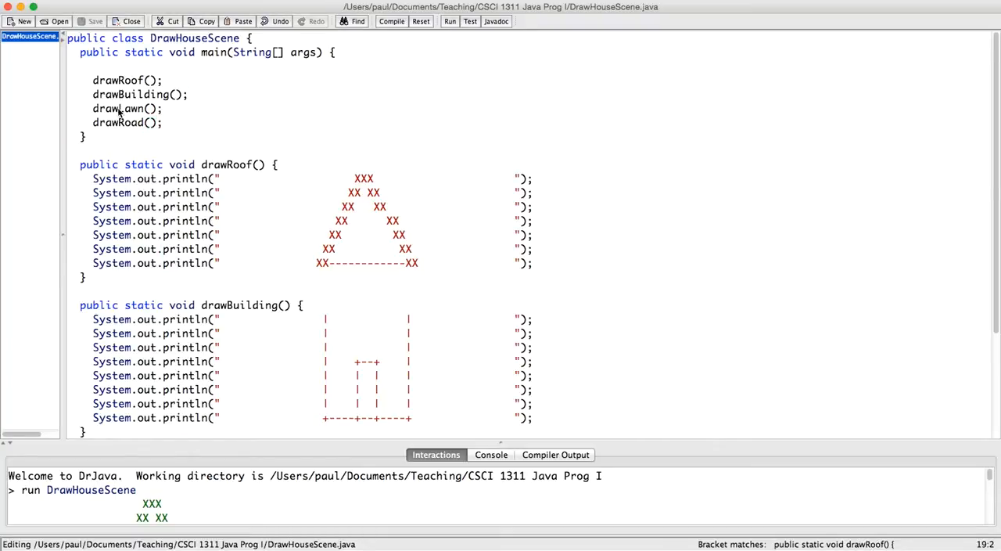
Start a public static void drawRoad() method at the bottom of the file
scroll("down", 3)
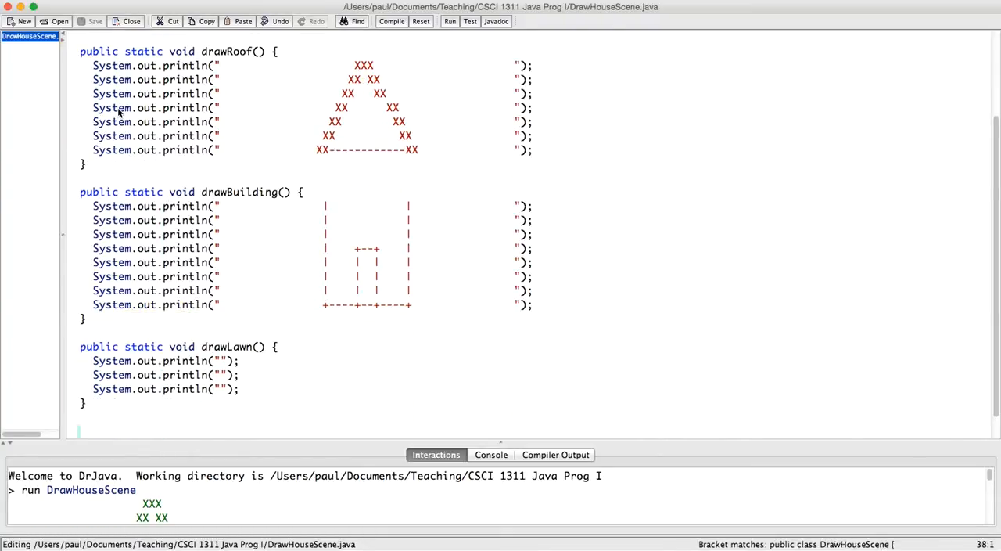
scroll("down", 3)
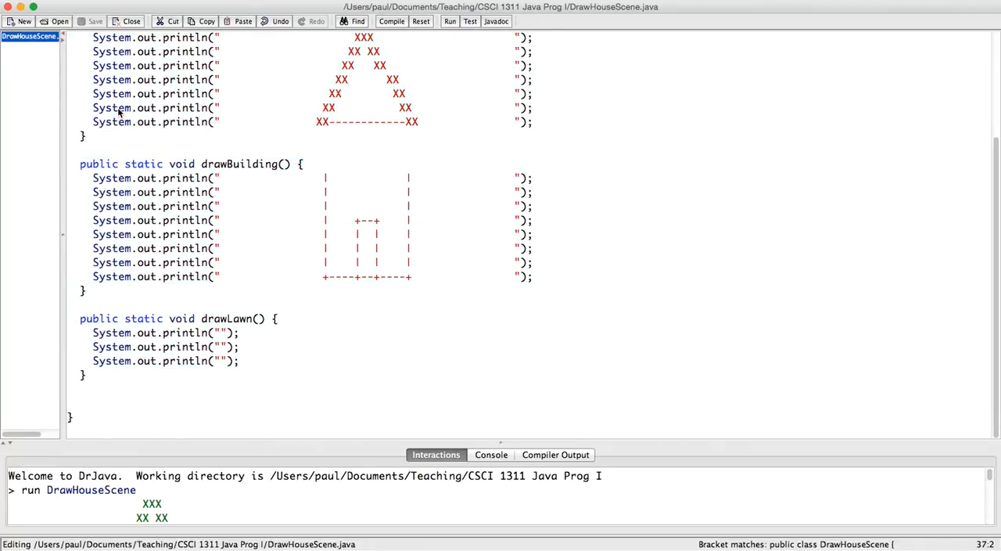
type("public static voi")
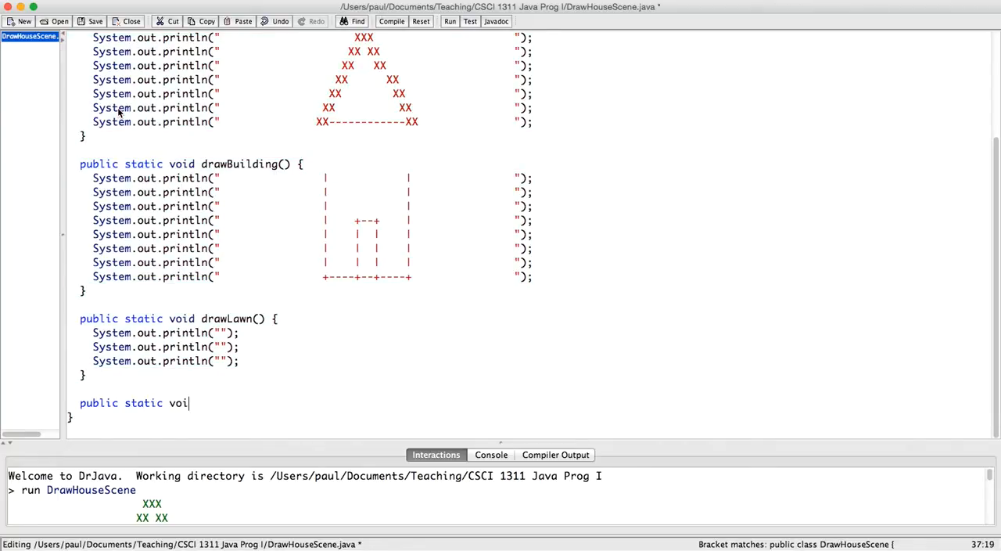
type("d drawRoa")
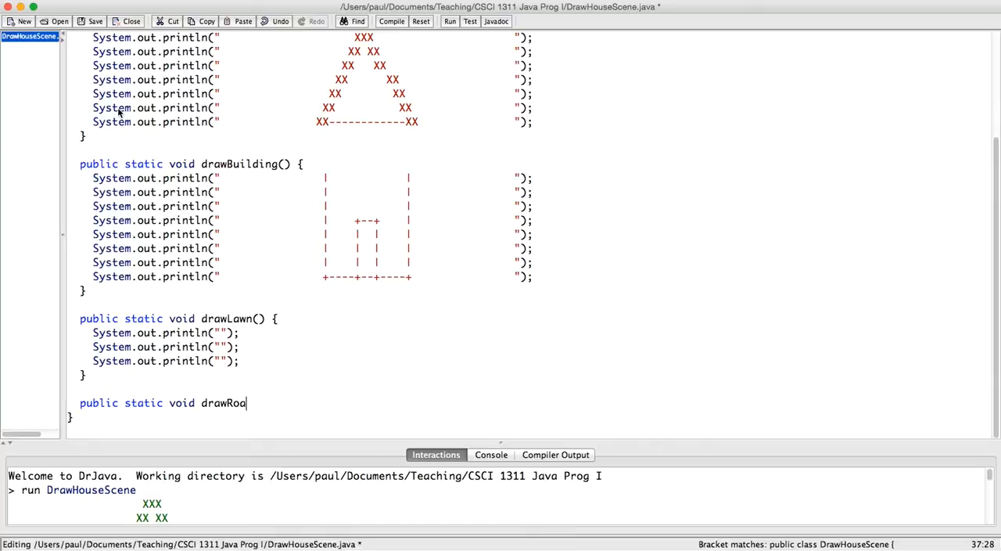
type("d() {")
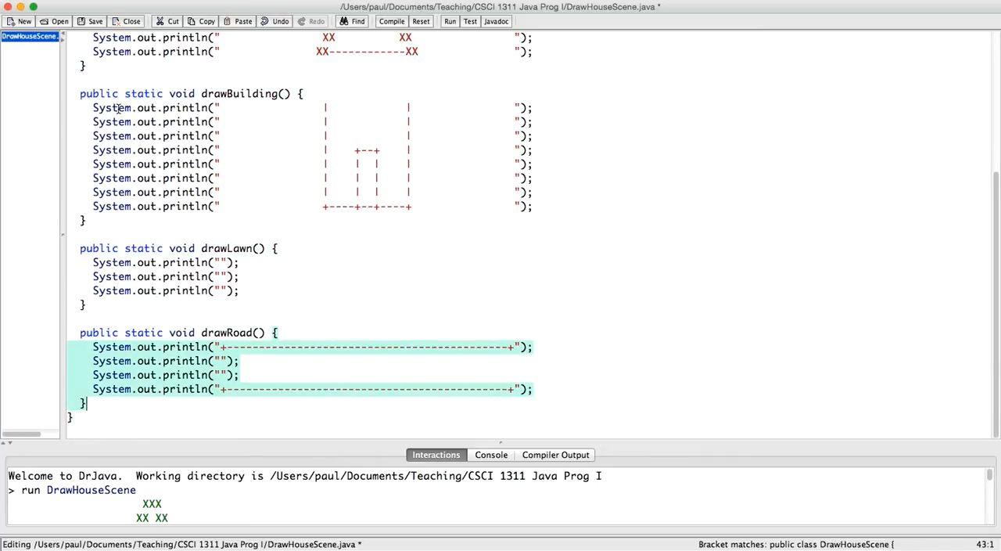
left_click(94, 21)
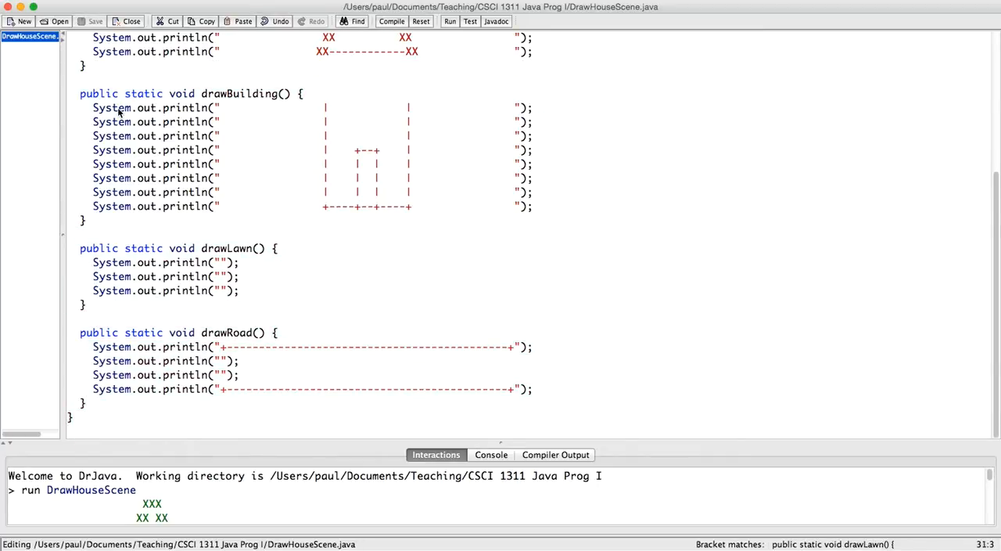
scroll("up", 3)
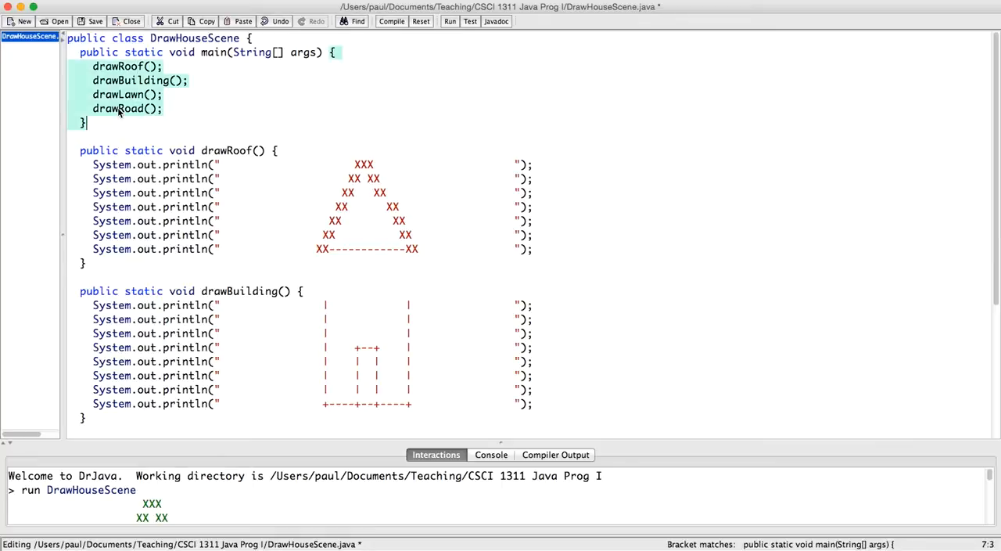
Review the DrawHouseScene code so main just calls drawRoof, drawBuilding, drawLawn and drawRoad
left_click(138, 66)
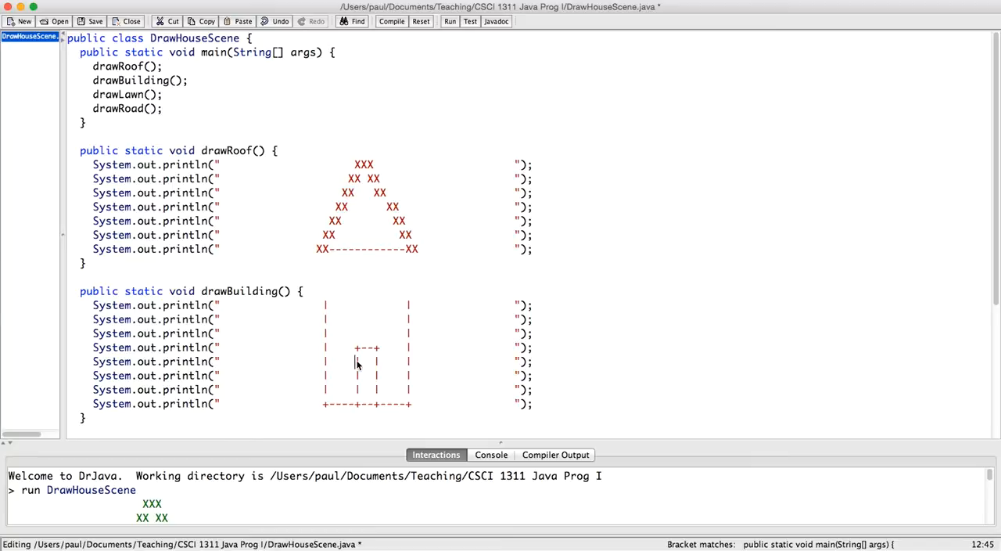
scroll("down", 3)
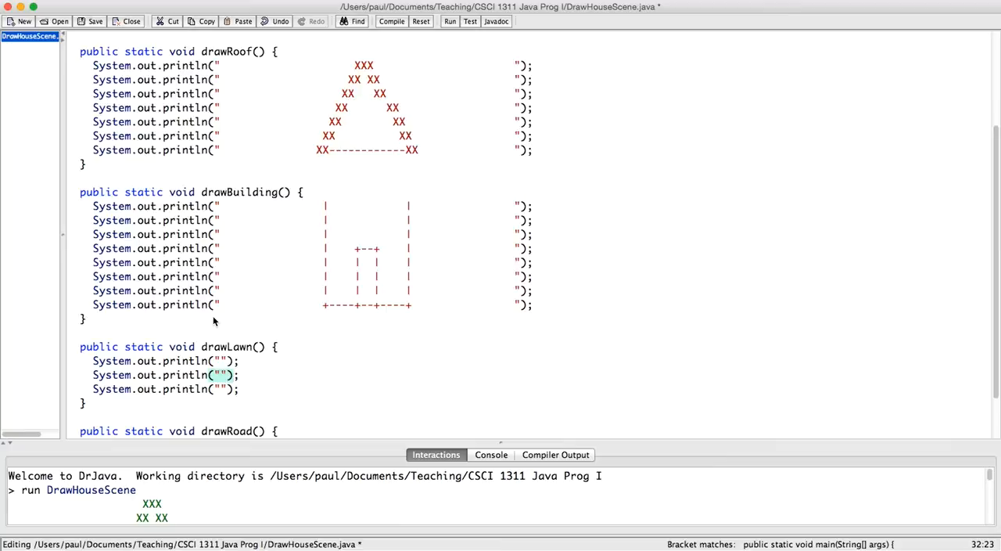
scroll("down", 3)
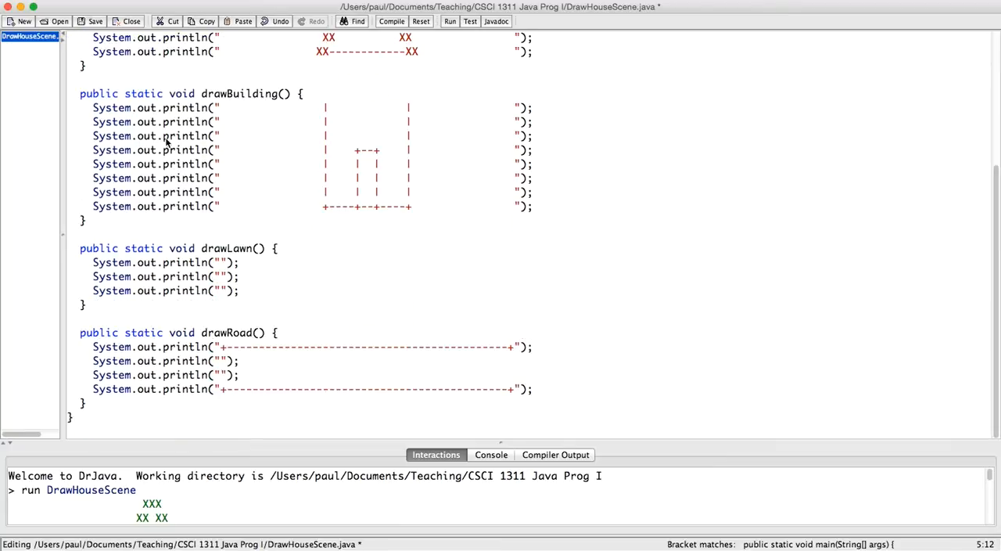
scroll("up", 3)
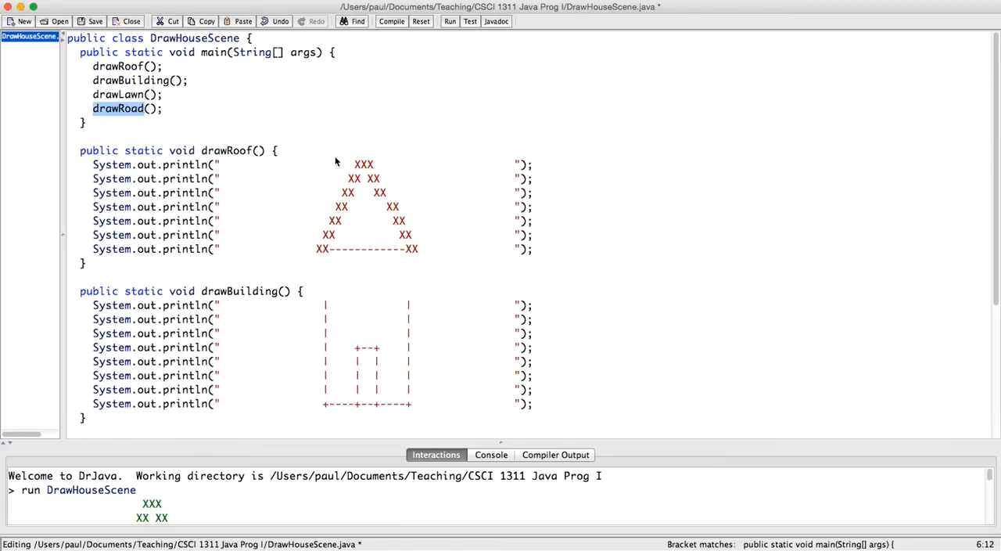
scroll("down", 3)
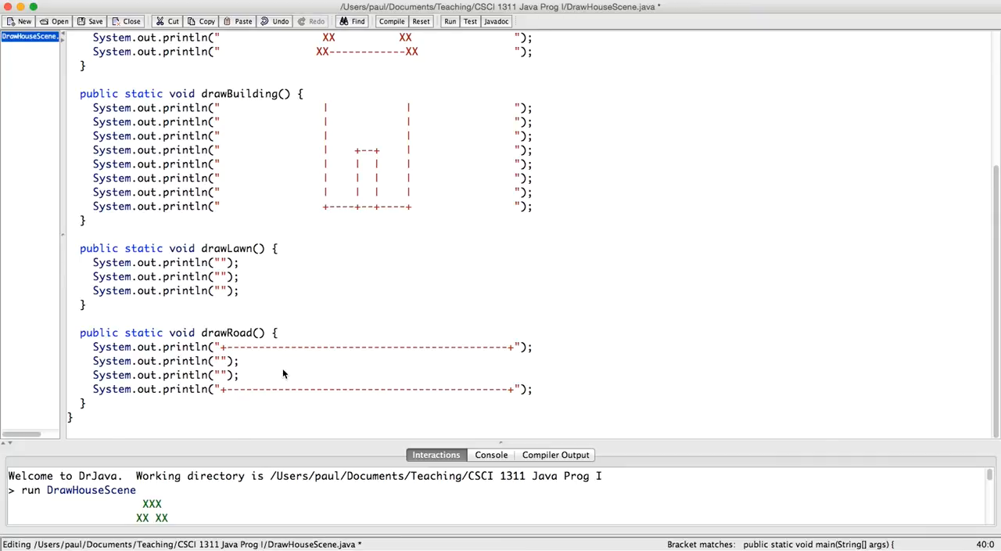
scroll("up", 3)
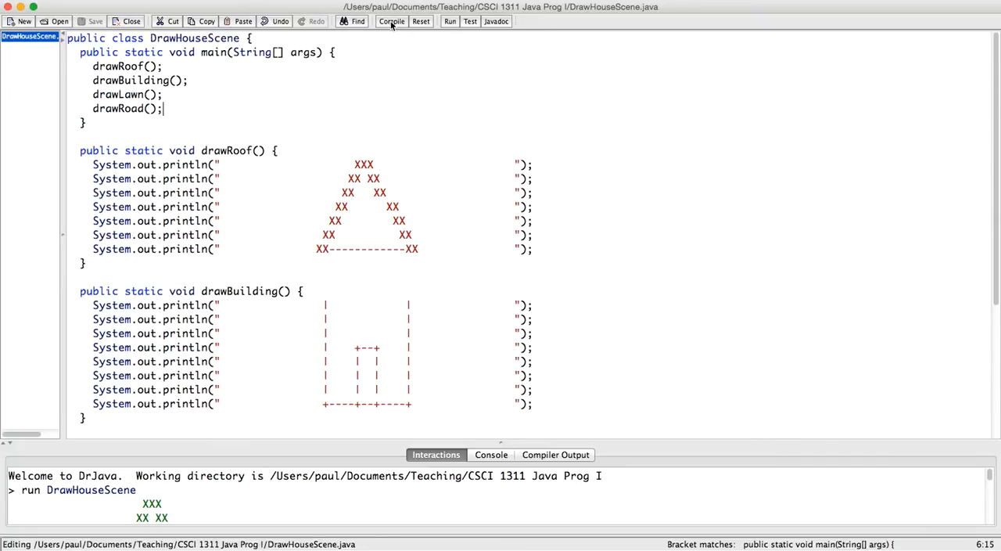
Compile and run DrawHouseScene to print the roof, building, lawn and road, then restore the code view
left_click(392, 21)
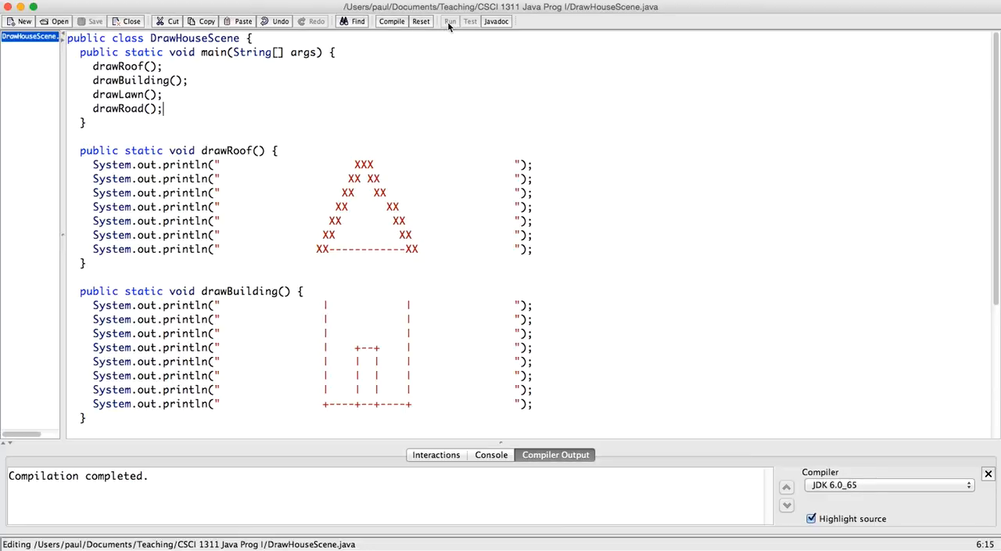
left_click(450, 21)
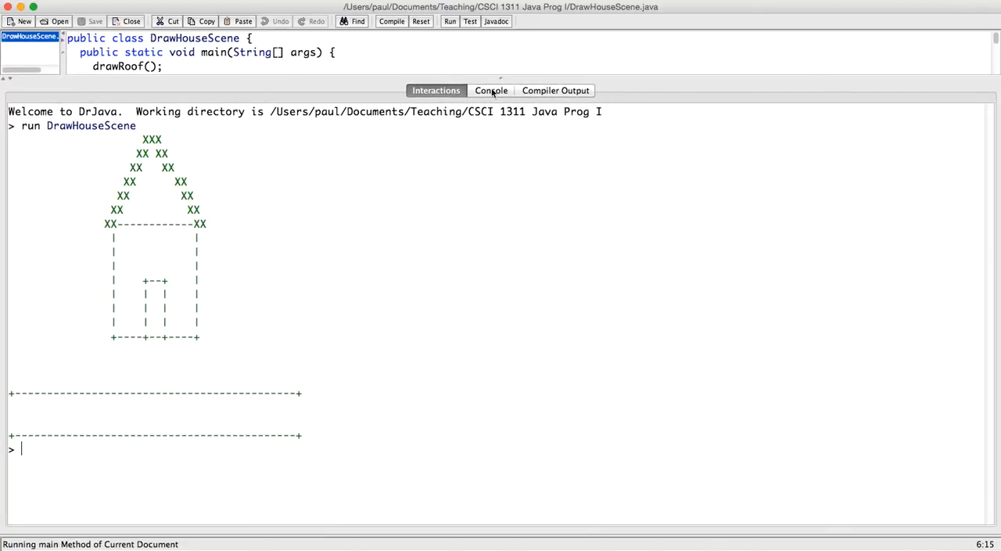
left_click_drag(500, 79, 500, 94)
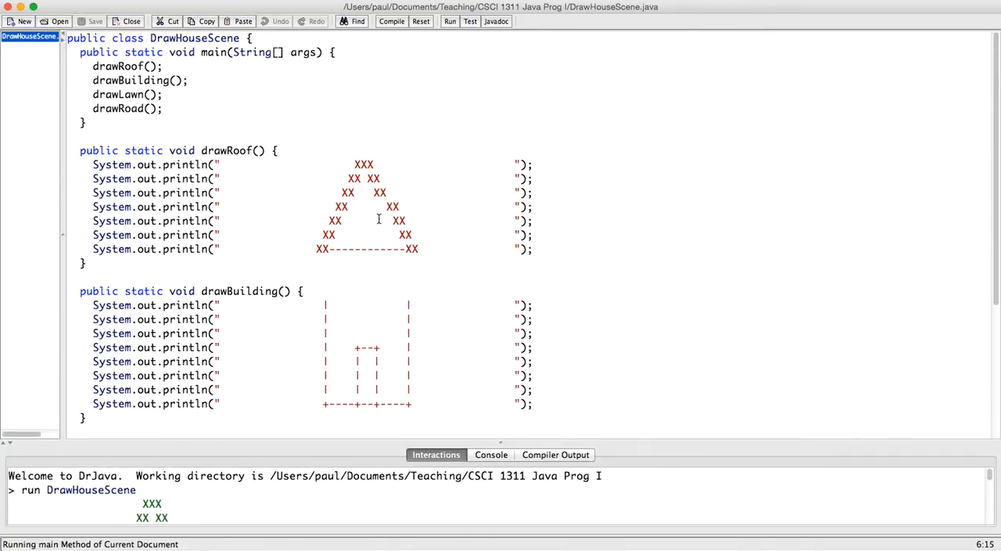
scroll("down", 3)
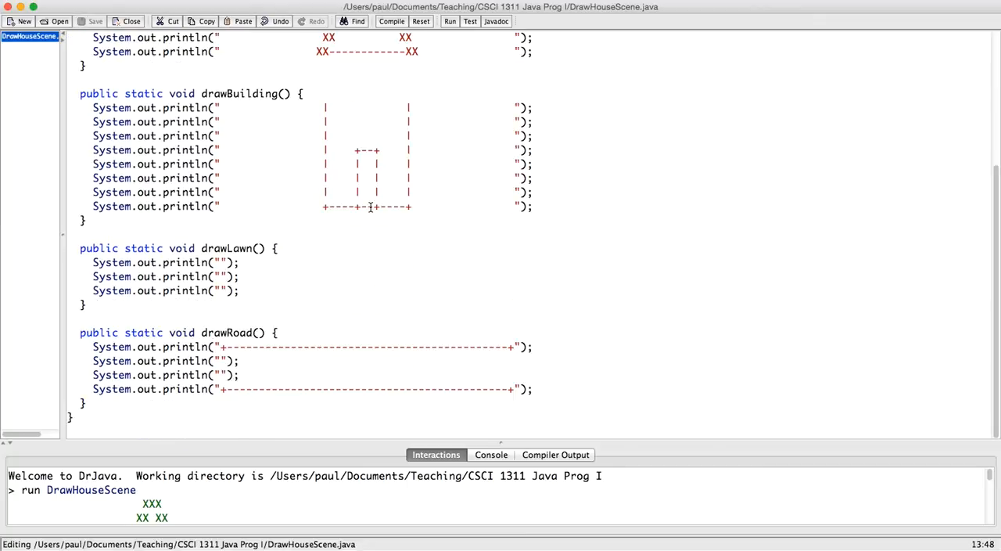
scroll("up", 3)
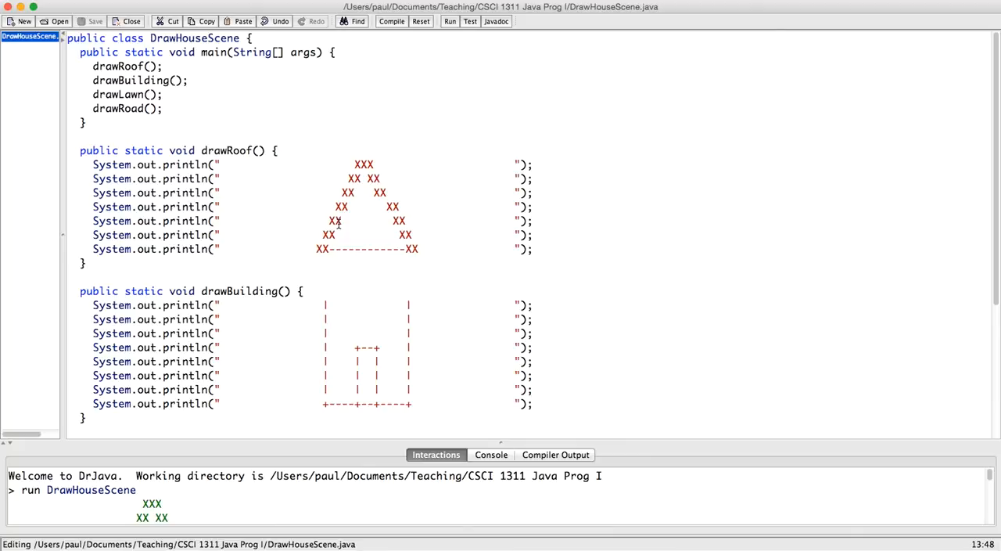
scroll("down", 3)
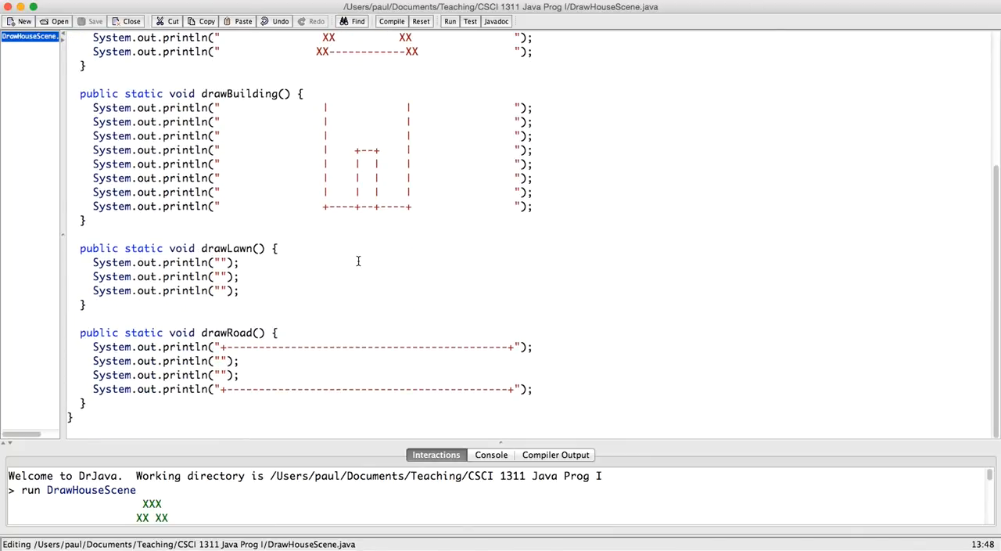
scroll("up", 3)
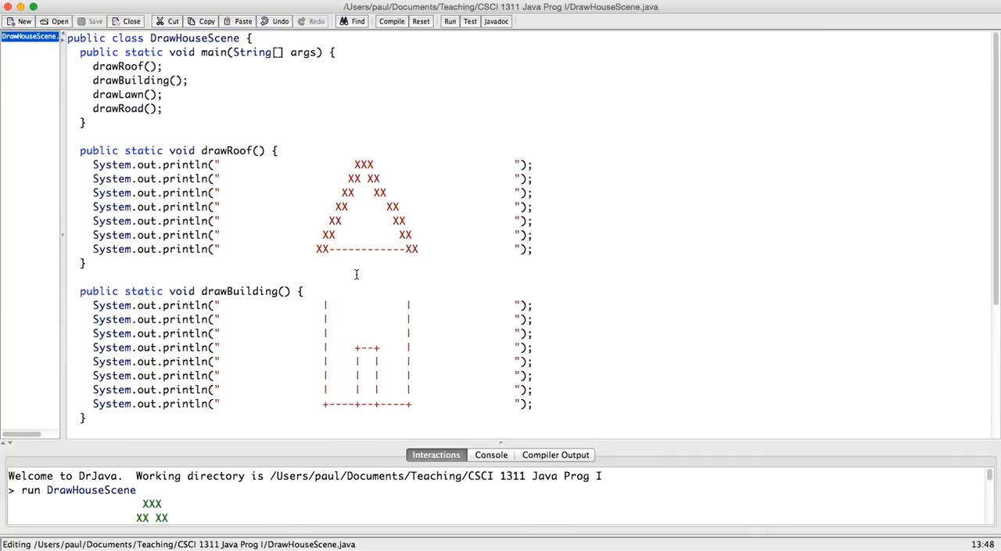
mouse_move(345, 254)
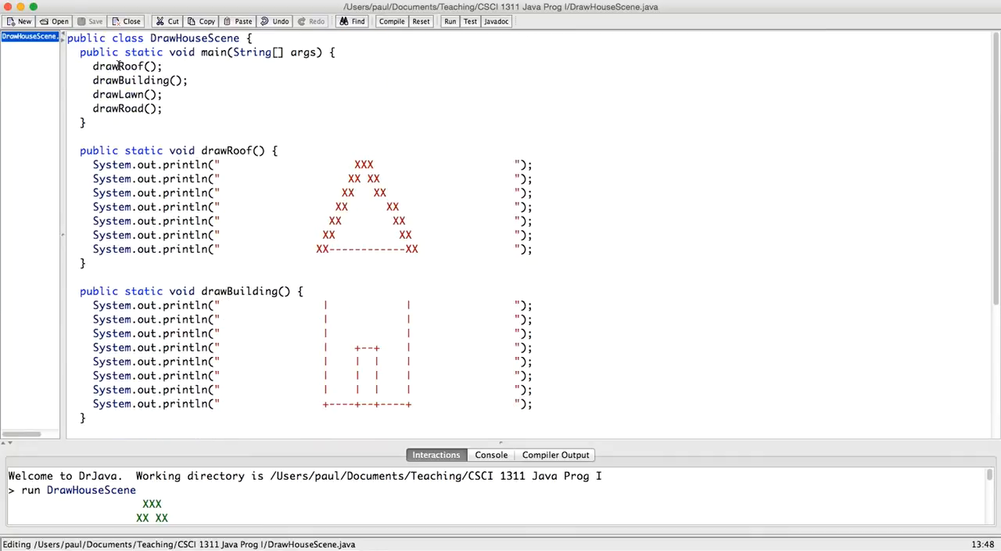
left_click_drag(92, 66, 164, 108)
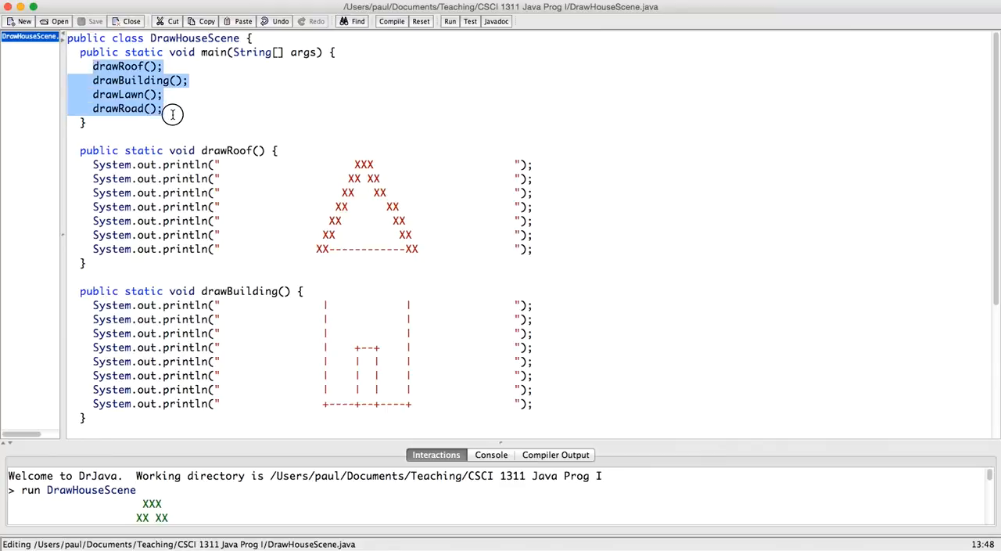